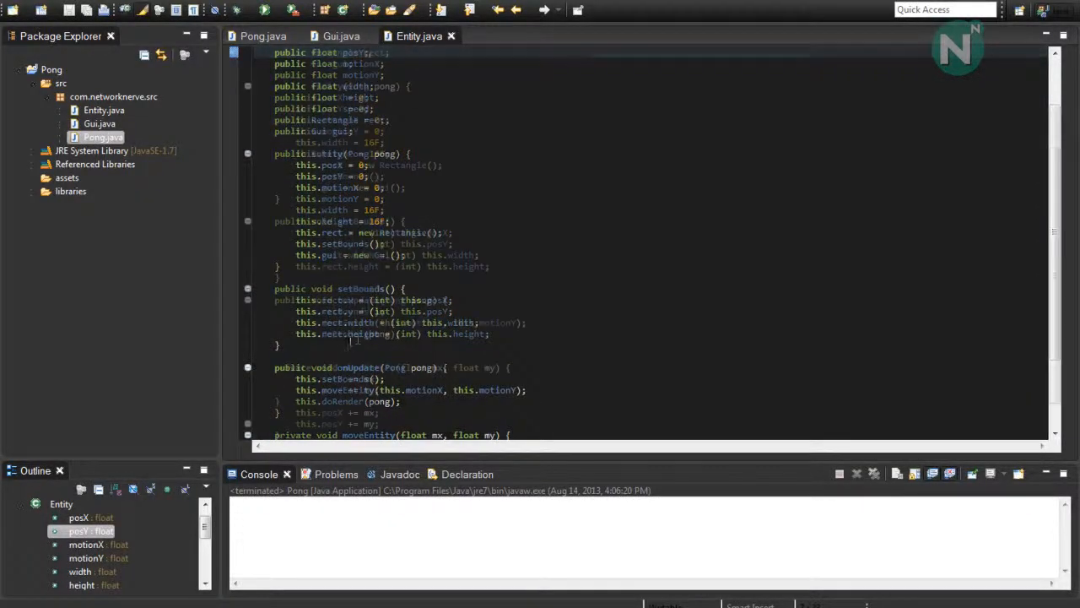
Step: Make moveEntity public and add a float speed field initialised to 5.0F in the constructor
scroll("down", 3)
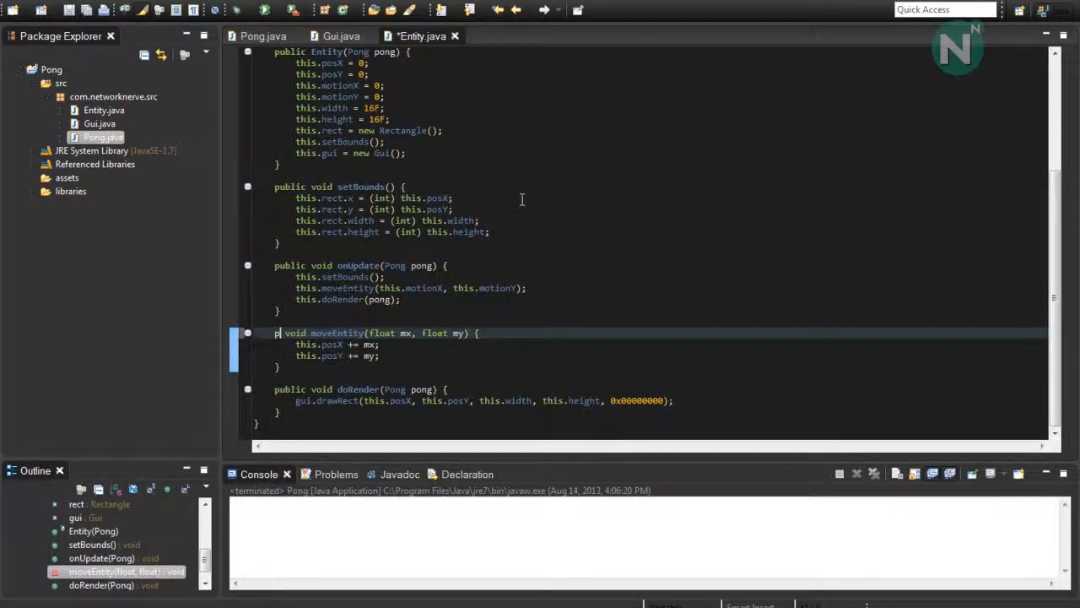
type("ublic float speed;")
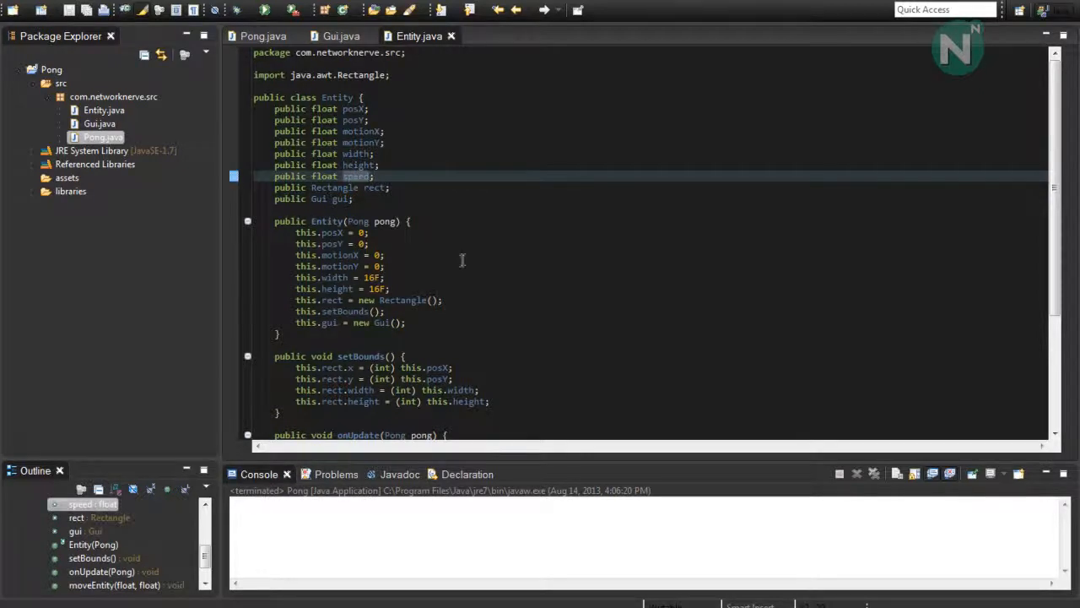
scroll("down", 3)
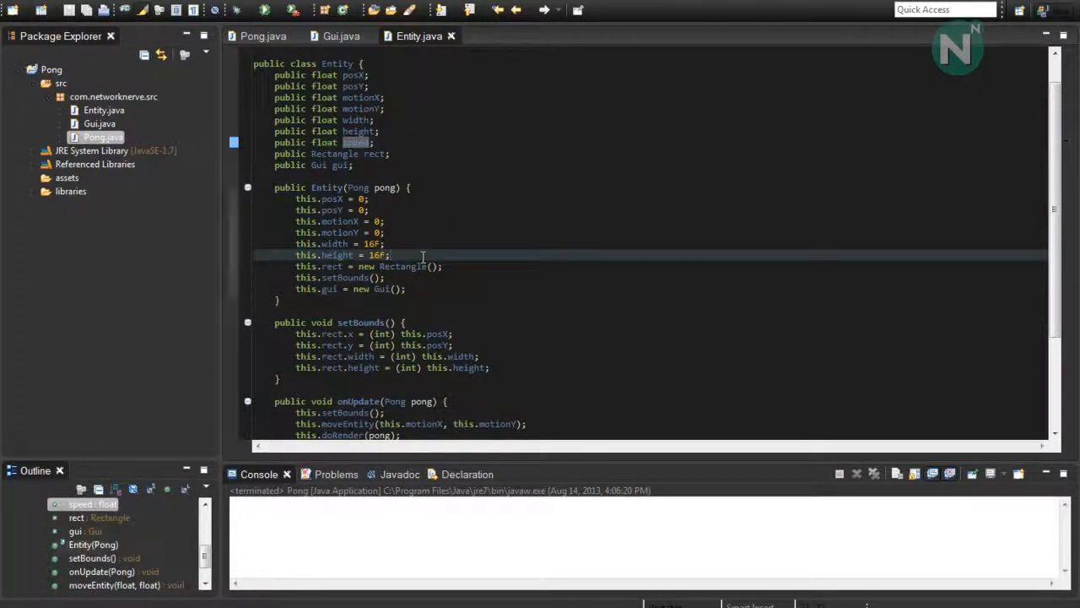
type("speed =")
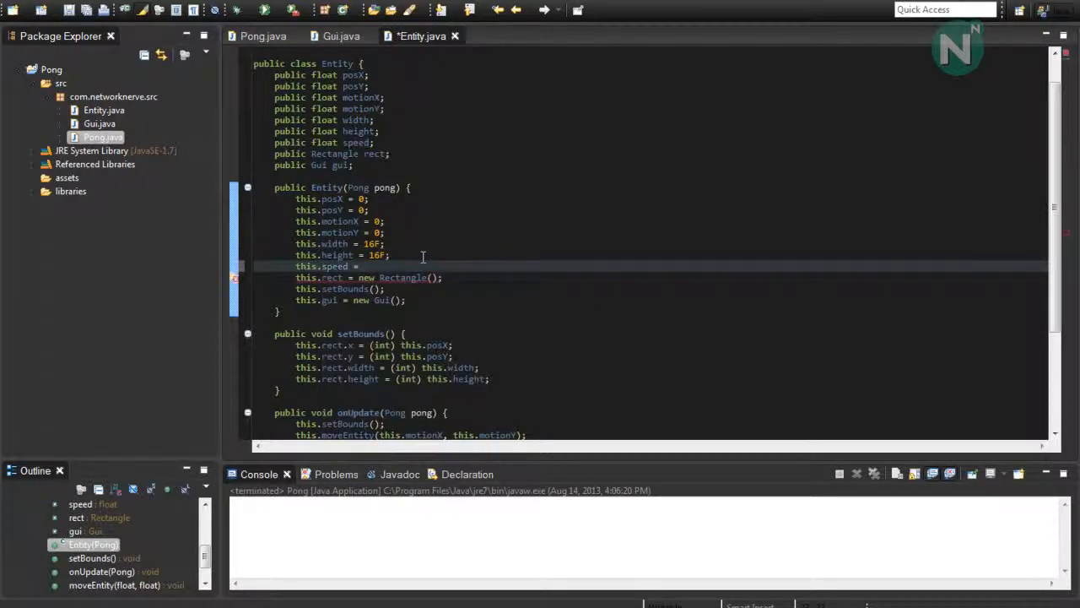
type("5.0F;")
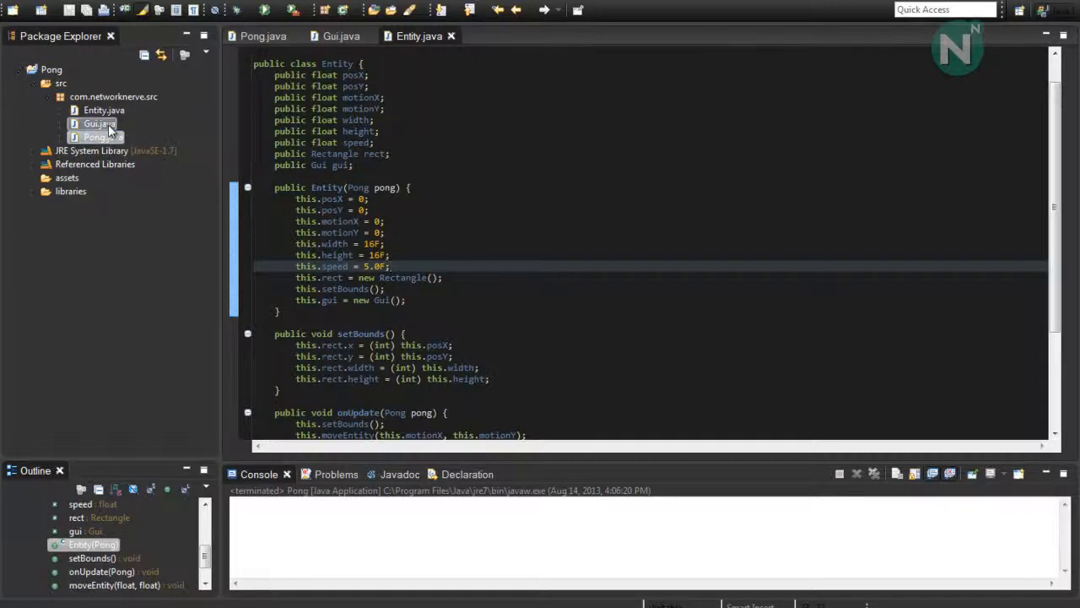
Step: Create a new Java class named EntityPlayer in the com.networknerve.src package
right_click(95, 111)
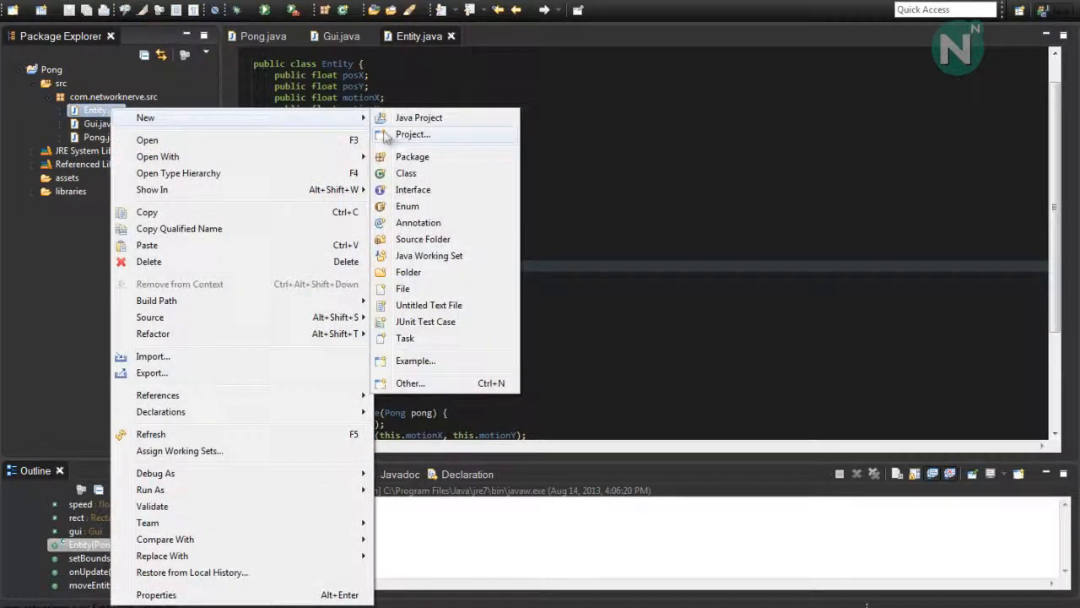
left_click(405, 172)
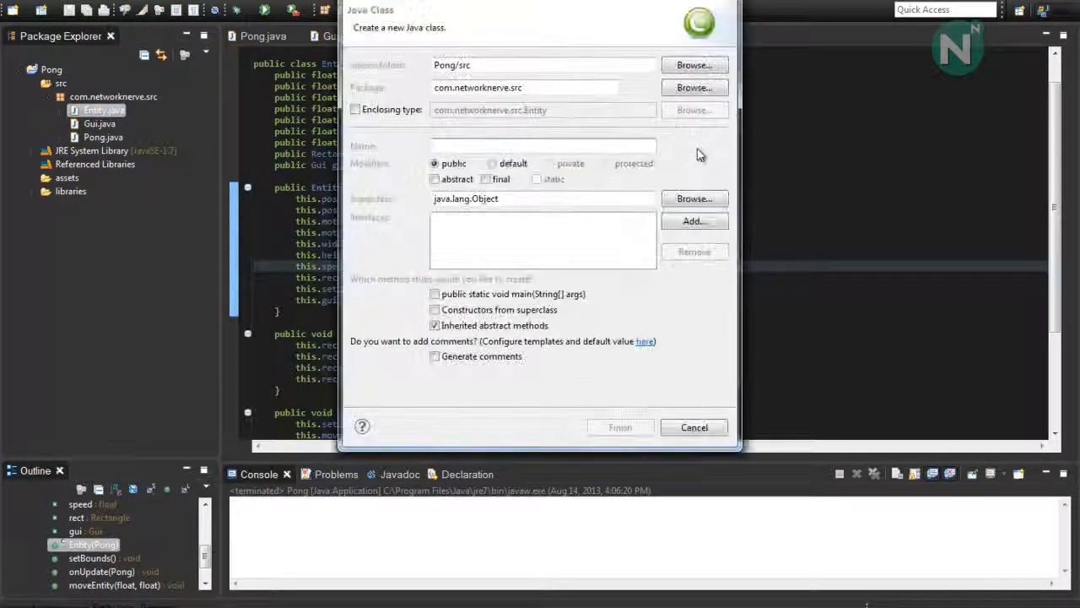
type("EntityPlayer")
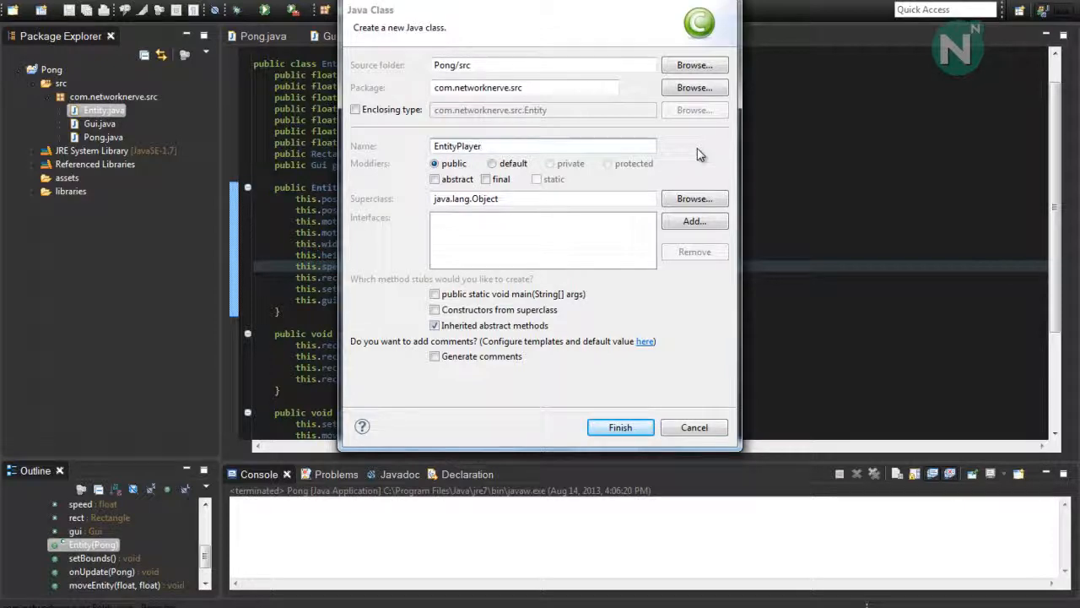
left_click(621, 427)
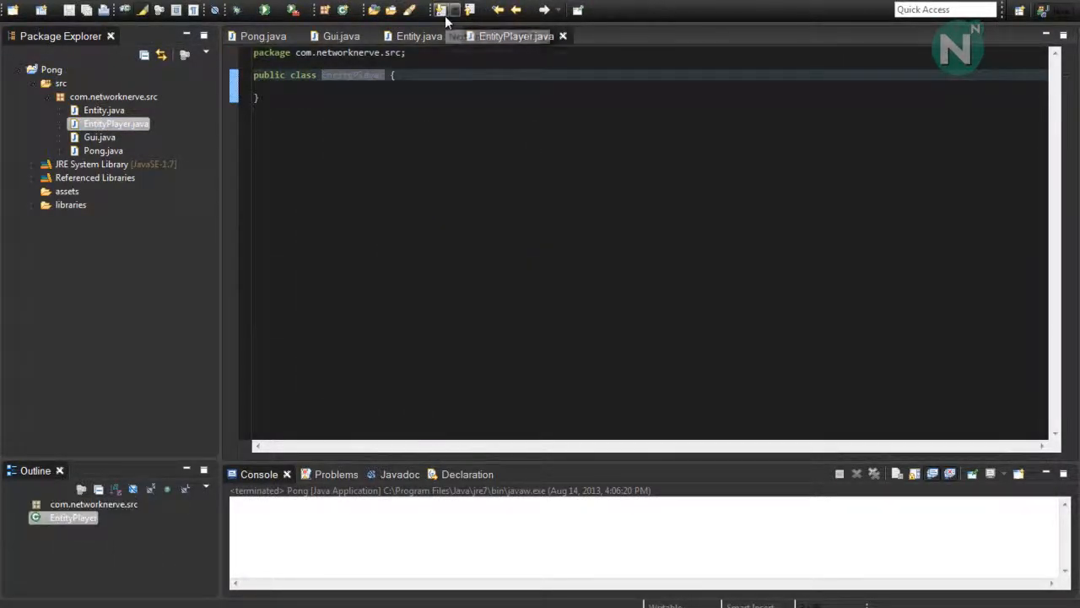
Step: Make EntityPlayer extend Entity, add the EntityPlayer(Pong) constructor and set posX to 16F
type("exrt")
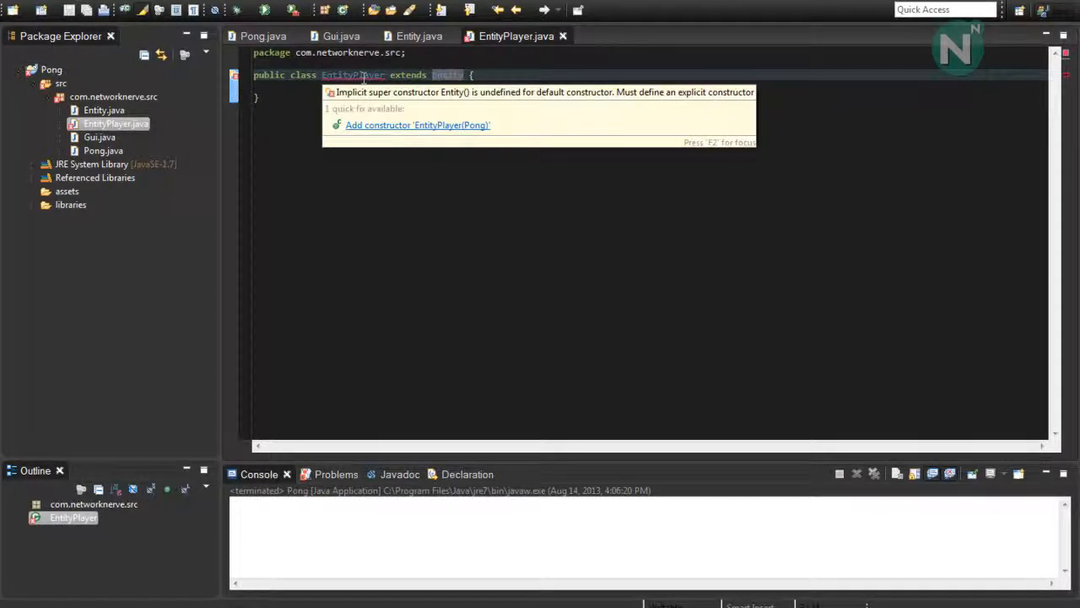
left_click(417, 125)
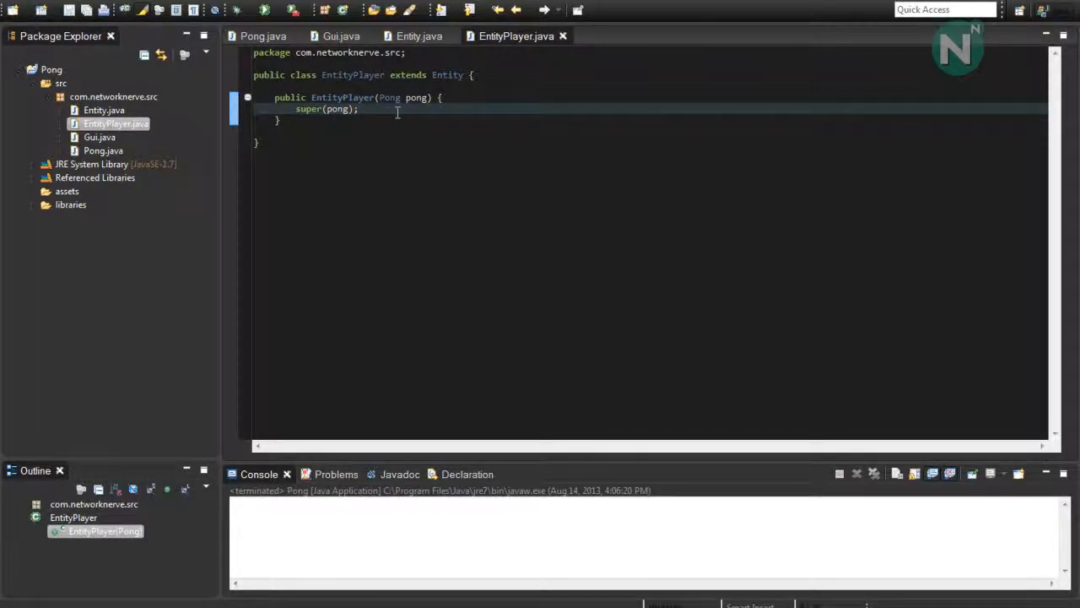
type("thi")
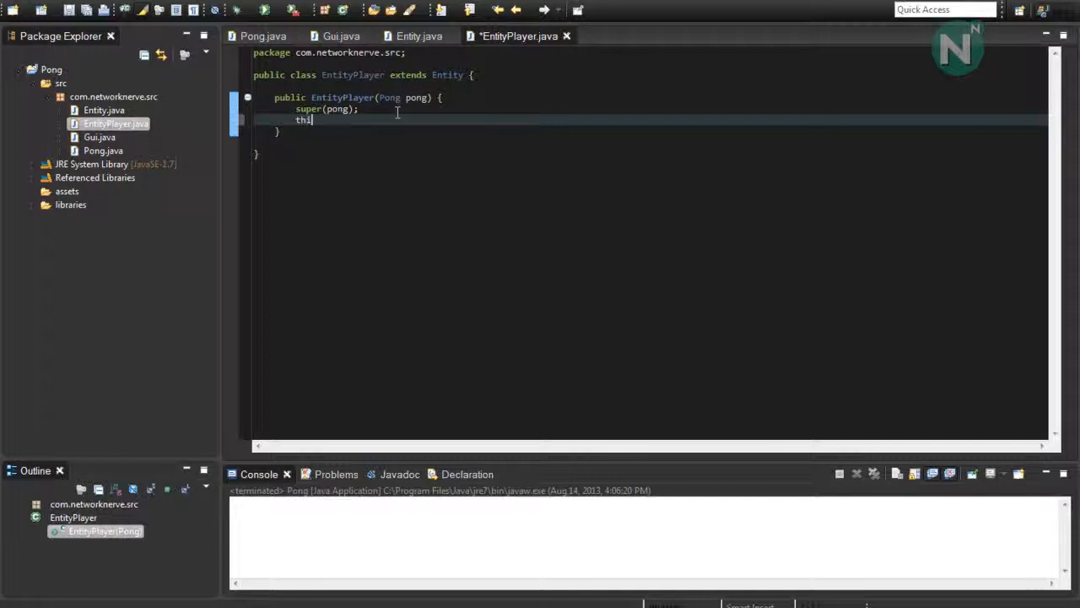
type("s")
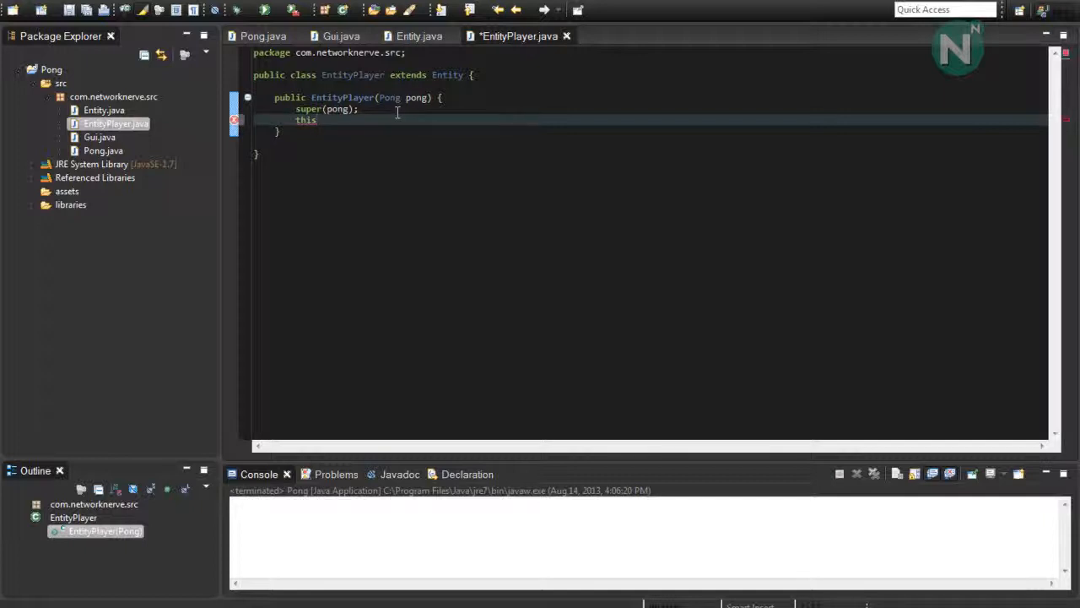
type(".")
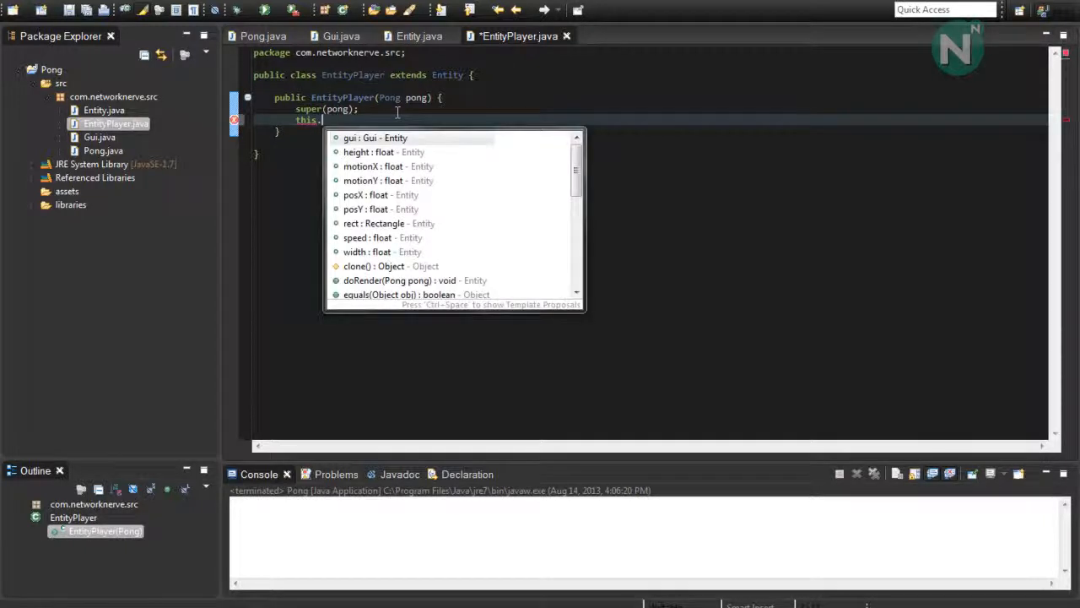
type("posX")
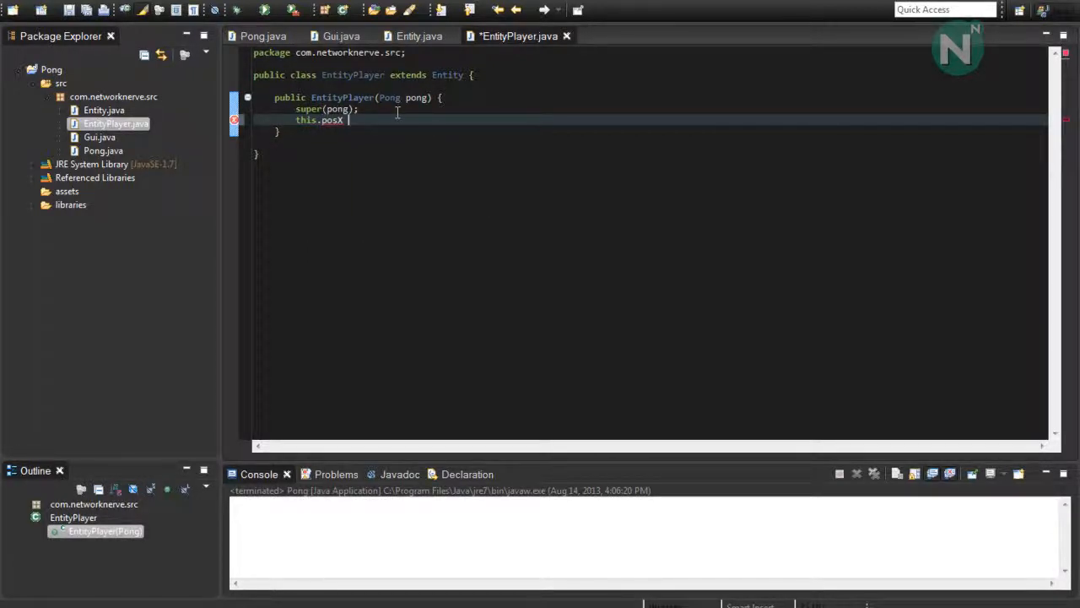
type("= 16")
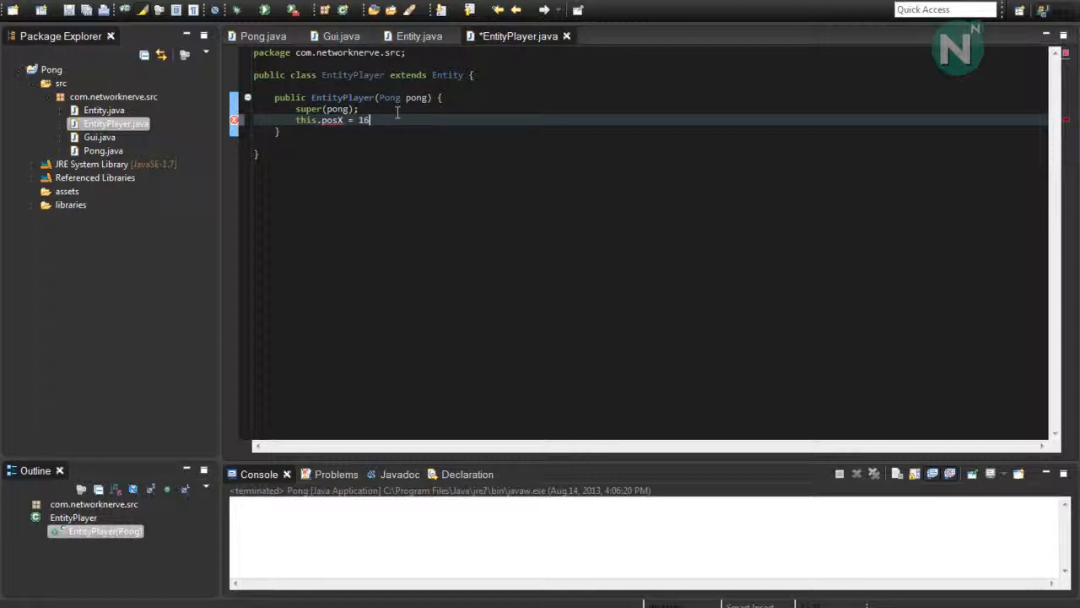
type("F;")
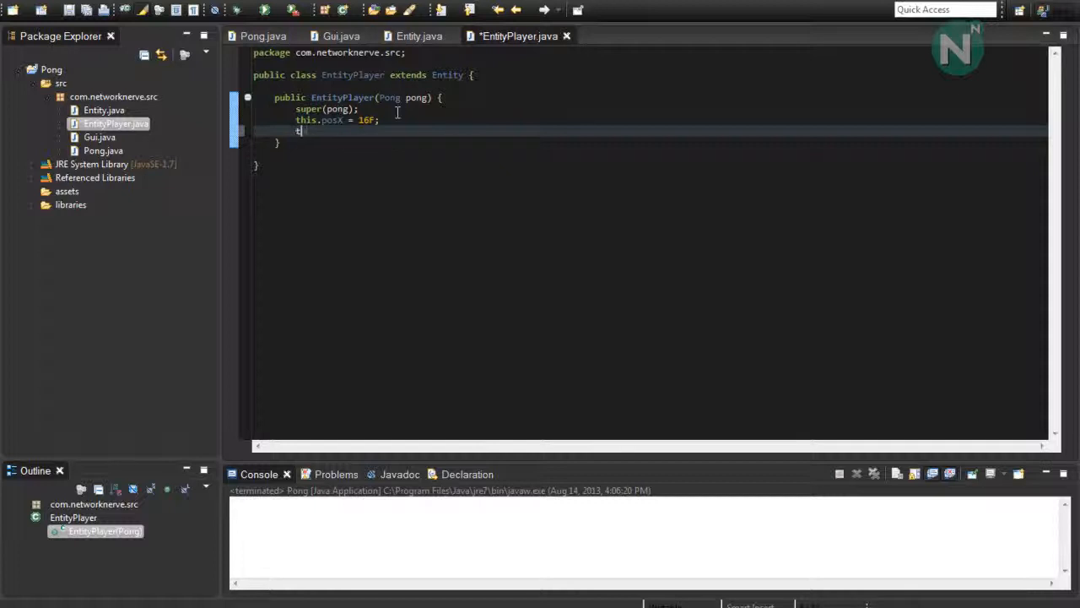
Step: Multiply height by 5F and centre posY vertically using the display height
type("this.height *=")
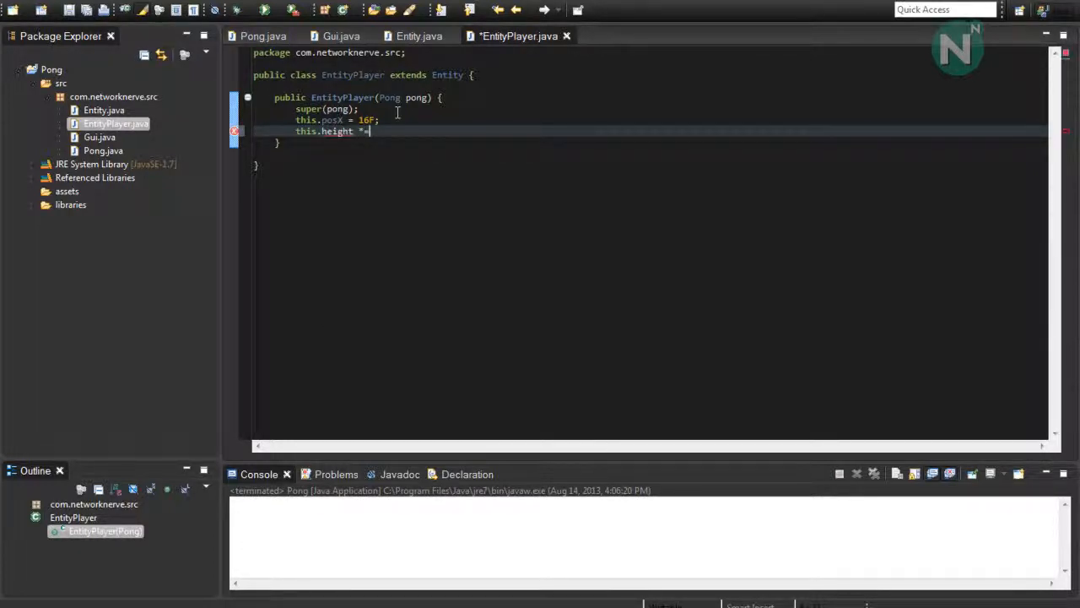
type("5F;")
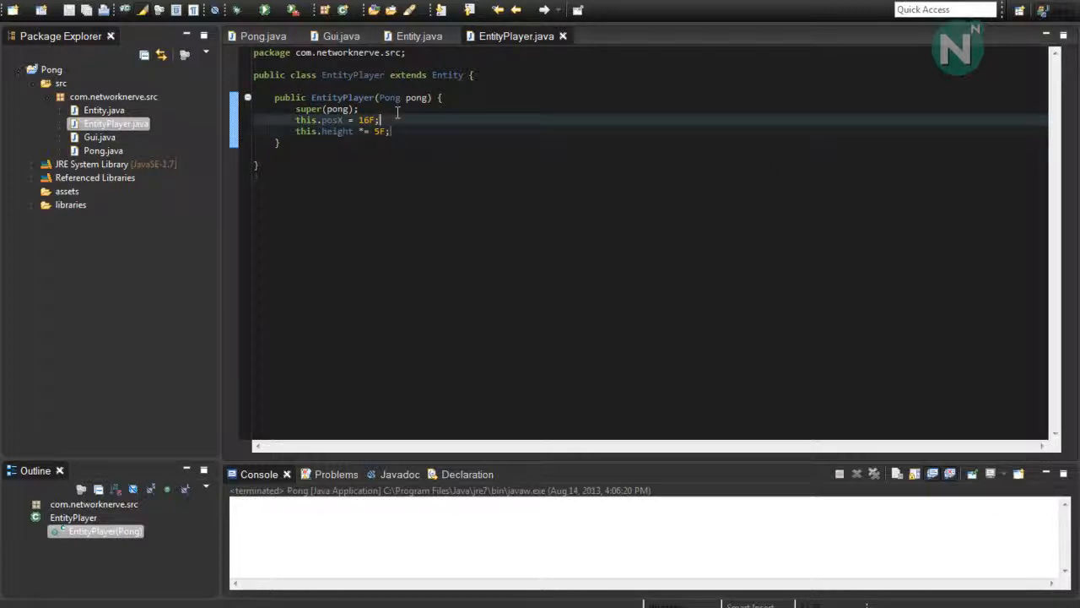
type("posY =")
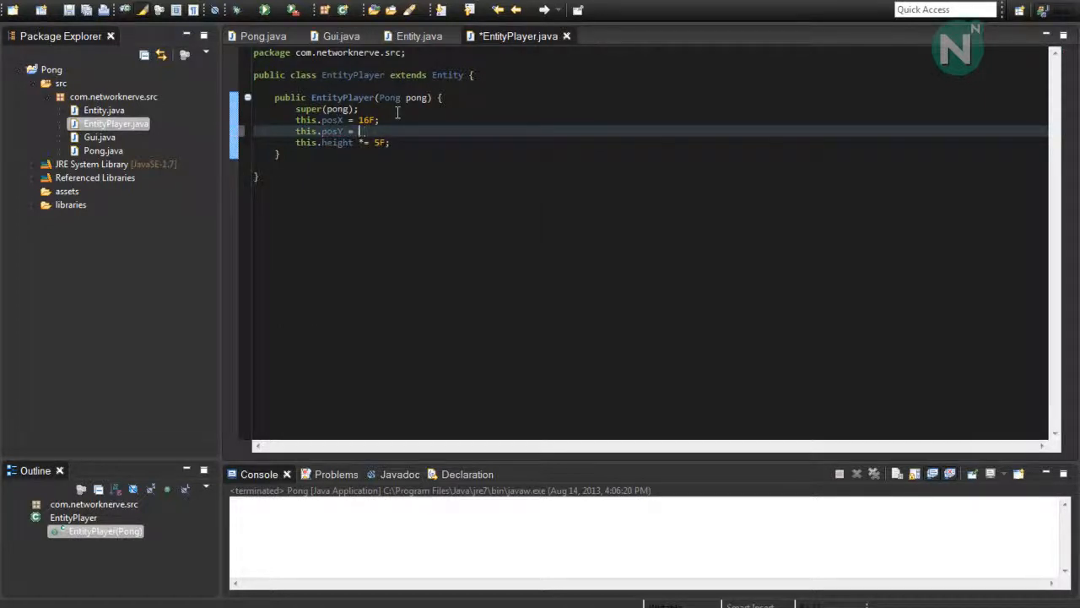
type("(pong.displayHeight/2")
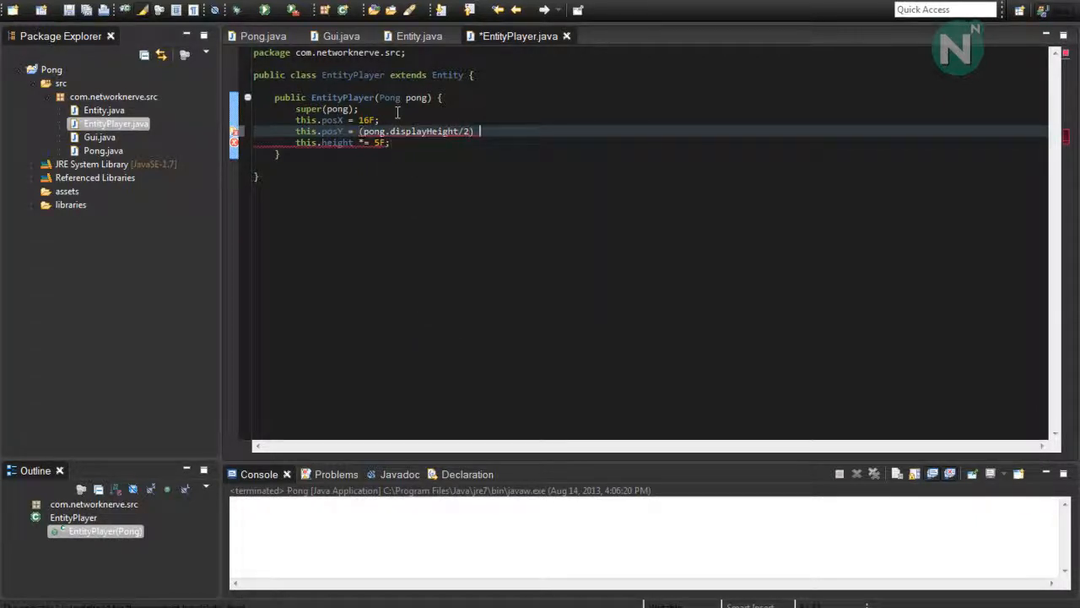
type("- (")
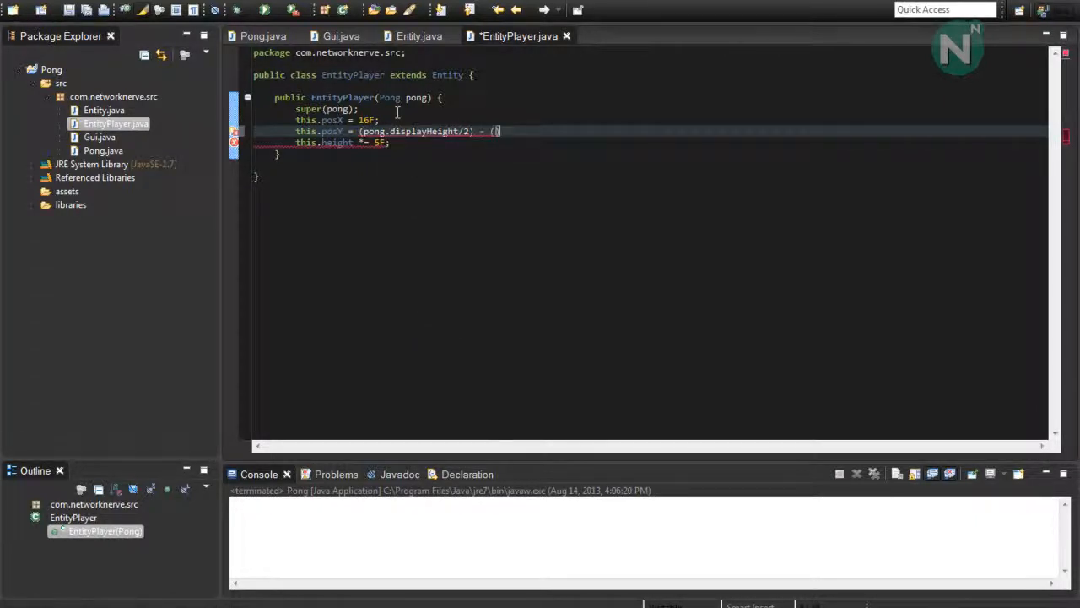
type("this.dish")
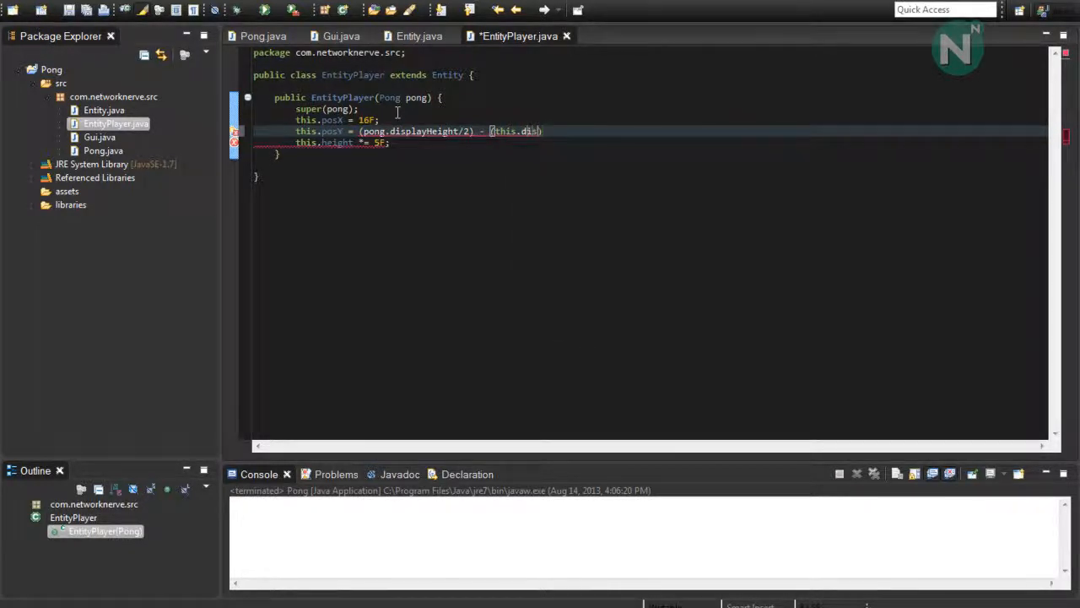
type("height/2")
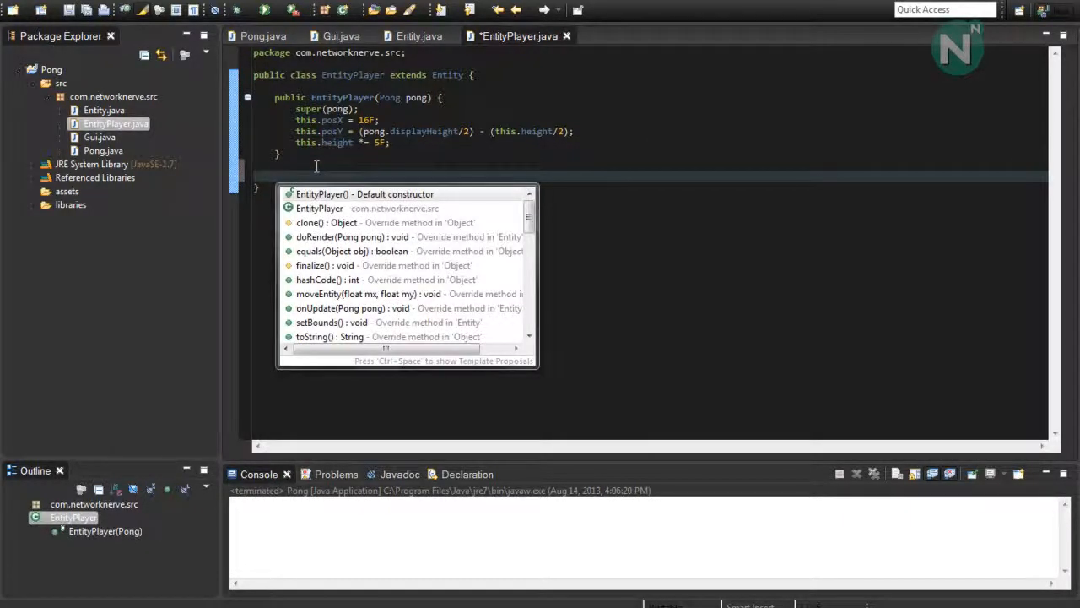
Step: Override onUpdate to call handleInput(pong), generate the empty handleInput method, and save
type("onUpdate(Pong pong) {")
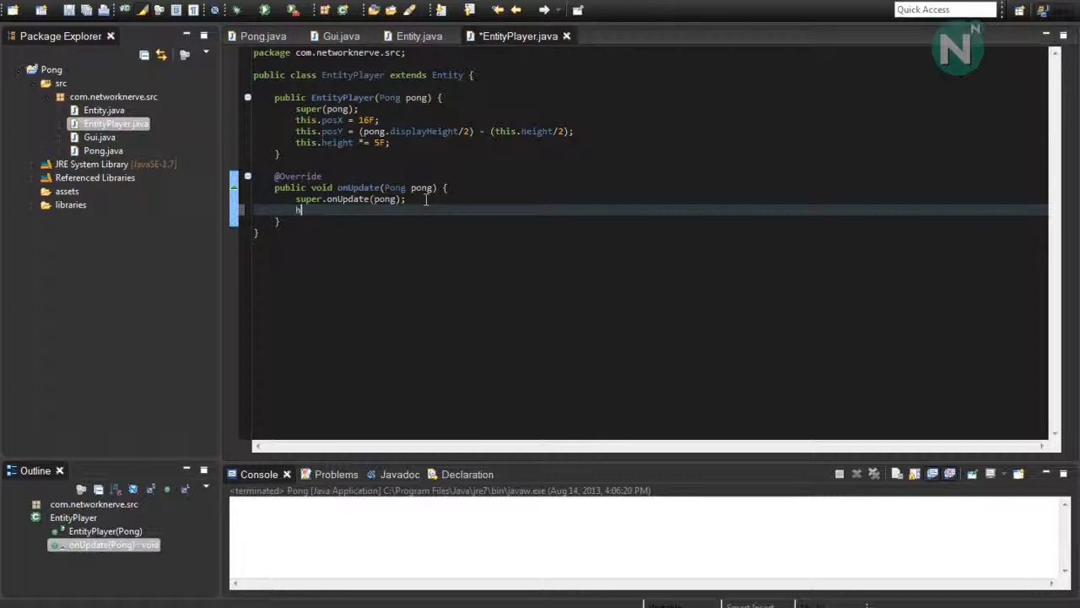
type("handleI")
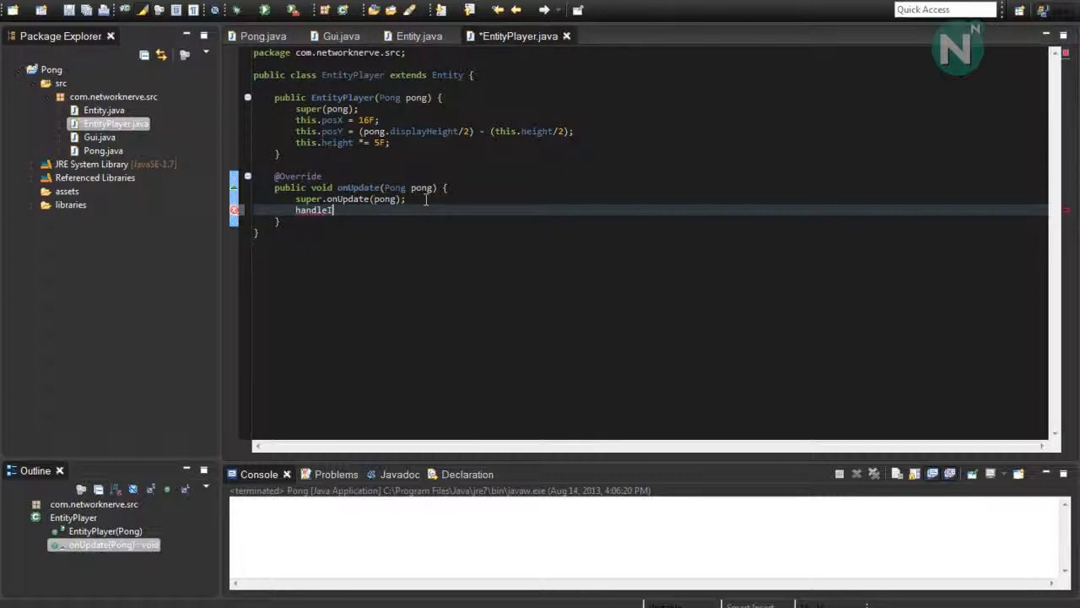
type("nput()")
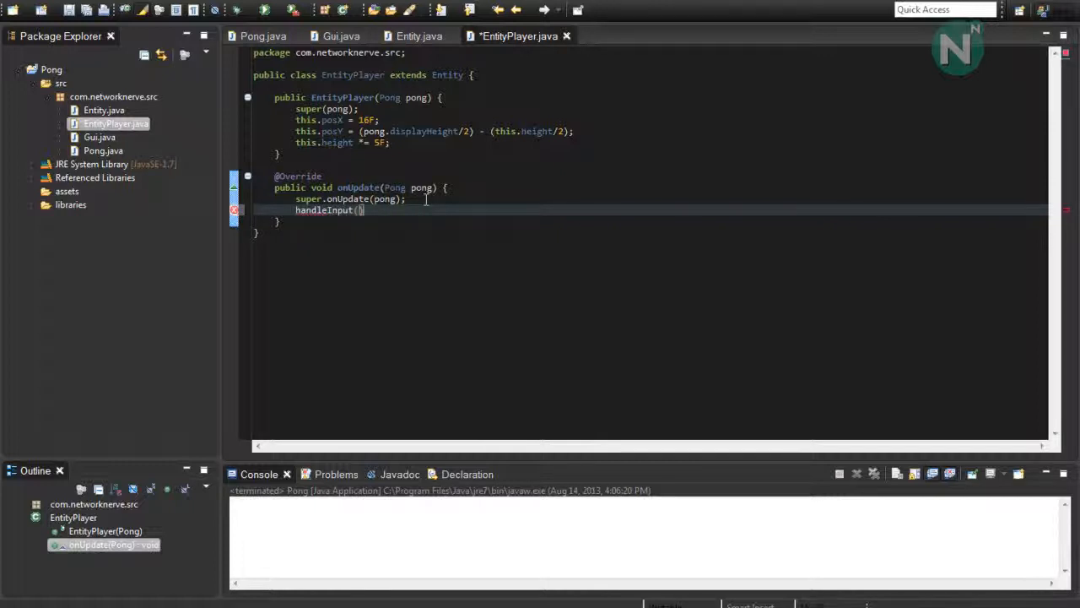
type("pong")
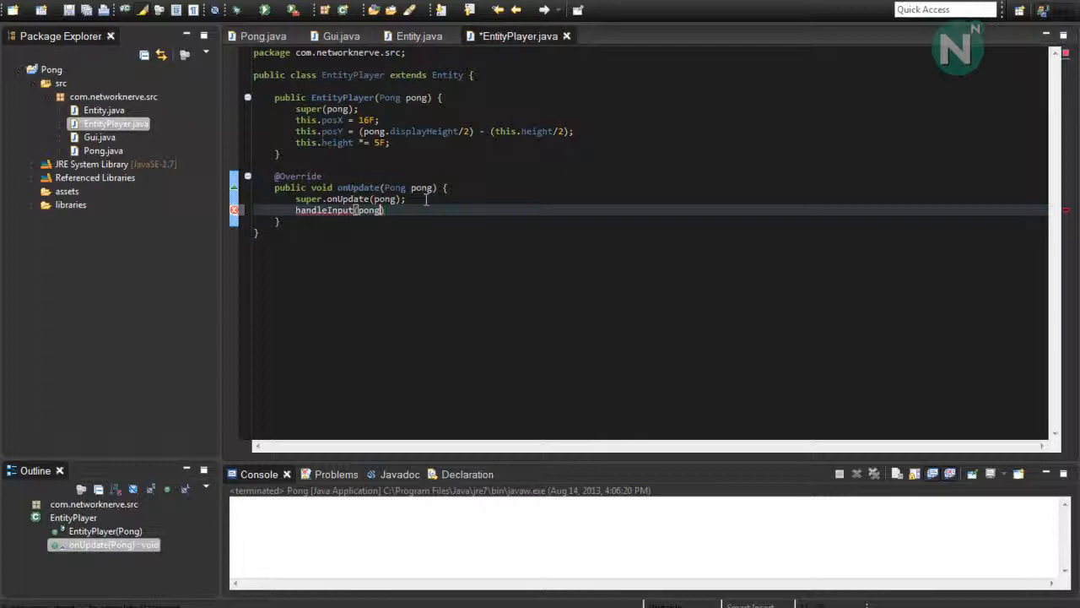
type(";")
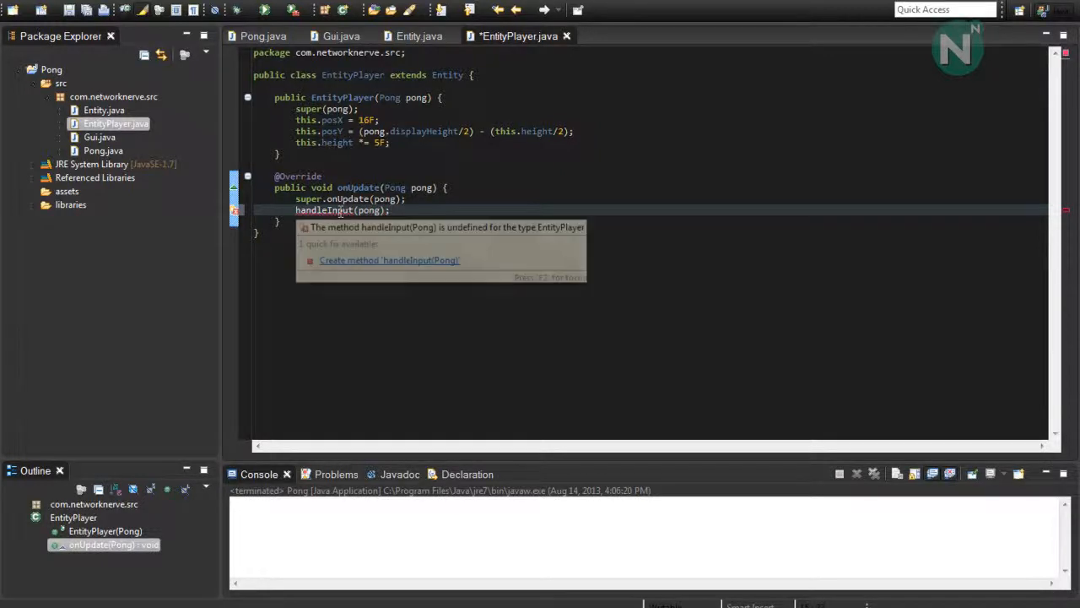
left_click(389, 260)
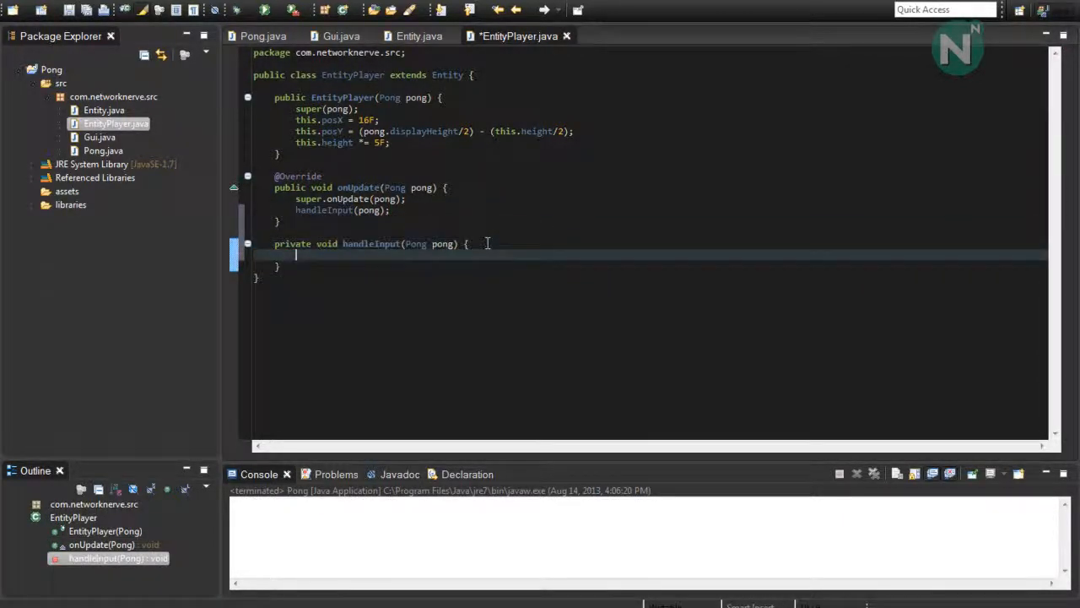
key("ctrl+s")
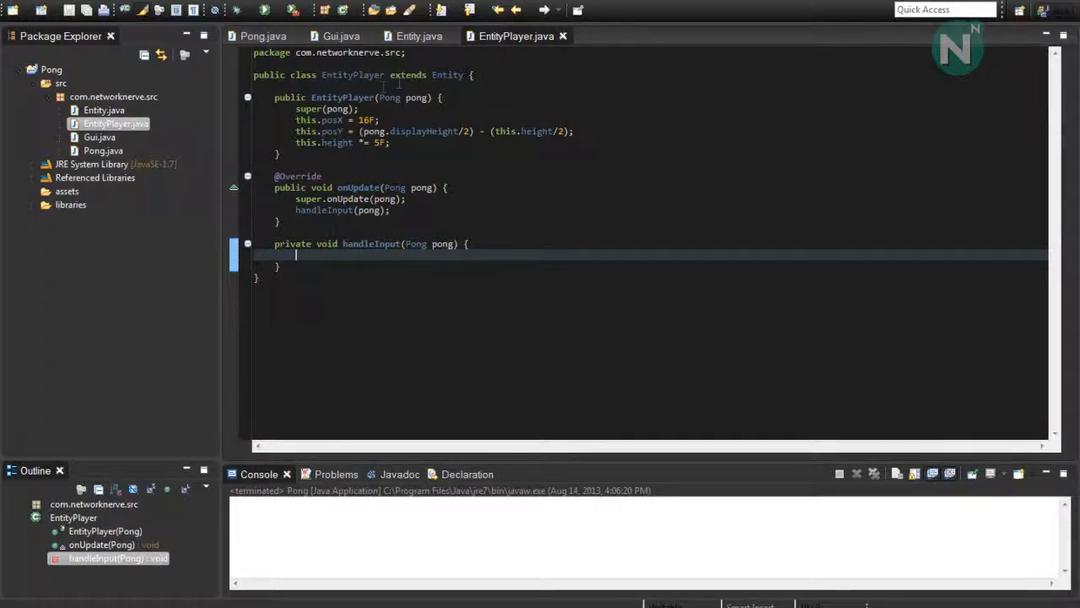
Step: Create a new Java class named World in the com.networknerve.src package
right_click(105, 123)
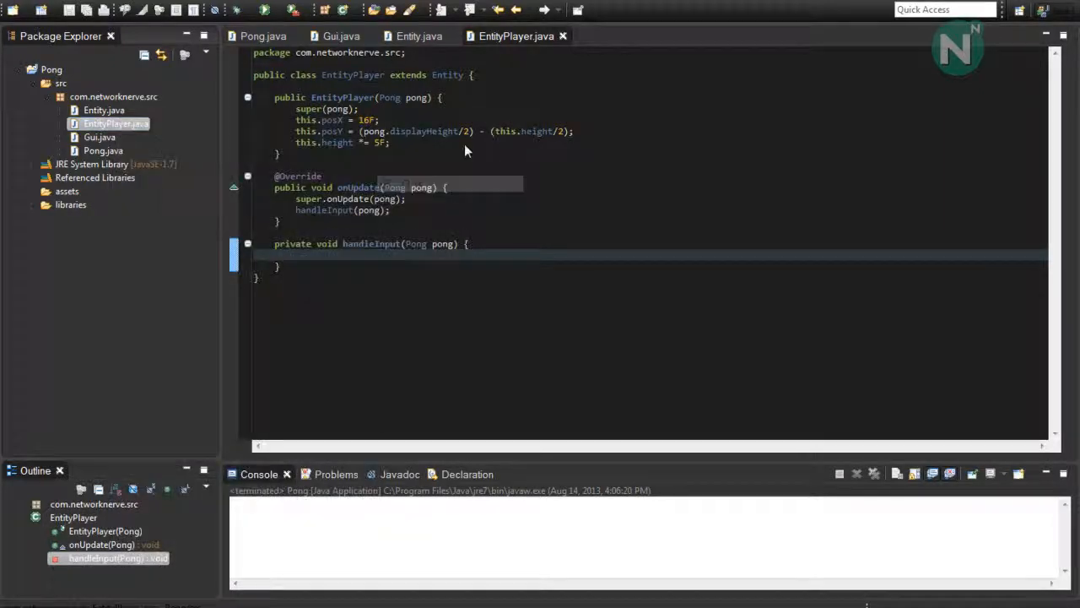
type("Worl")
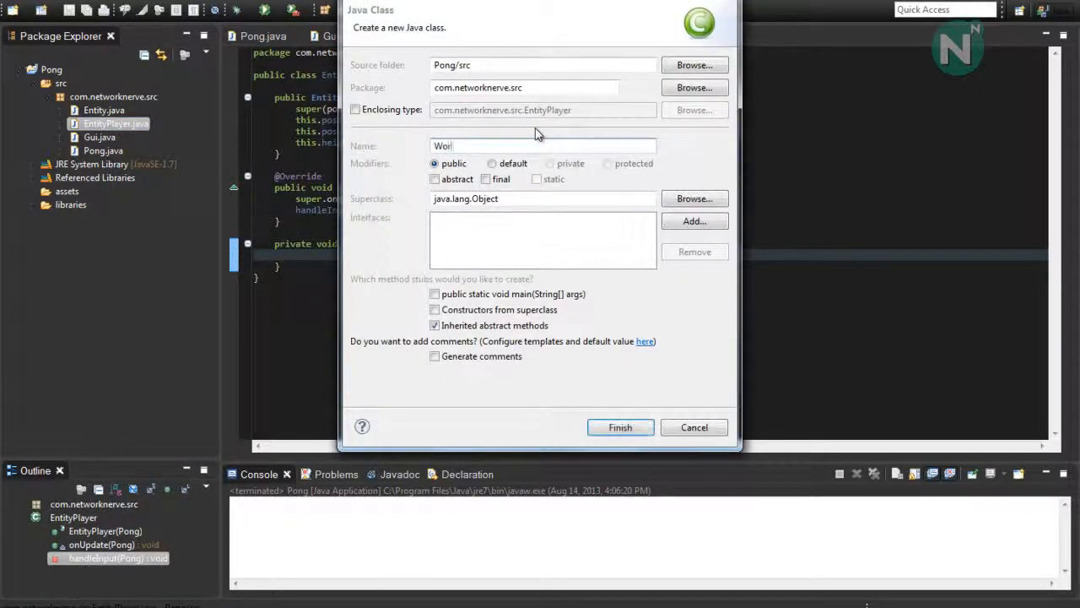
left_click(621, 427)
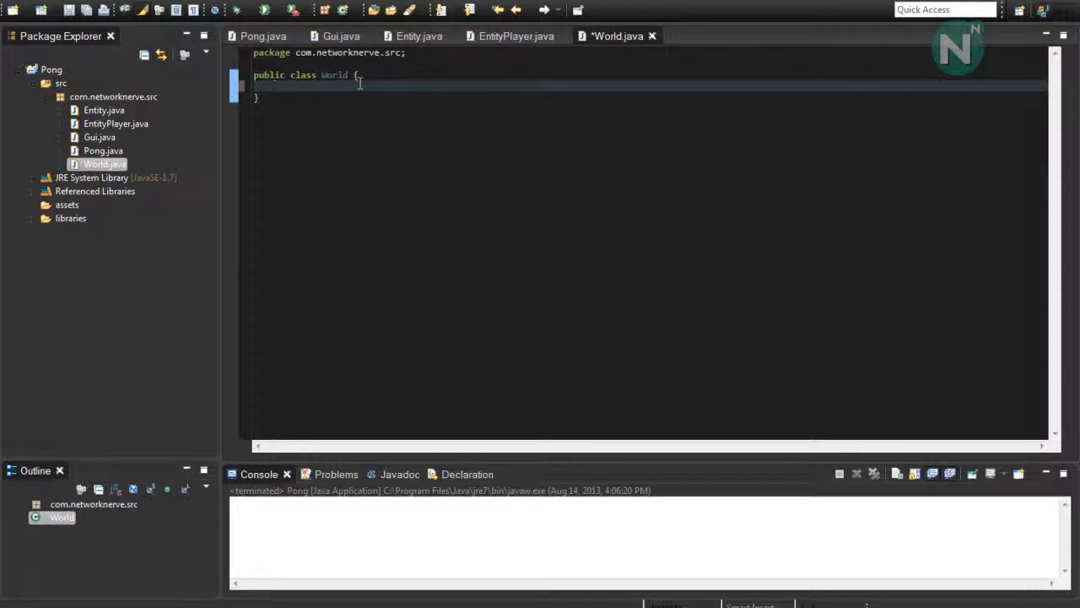
Step: Declare public ArrayList<Entity> entities = new ArrayList<Entity>() and import java.util.ArrayList
type("p")
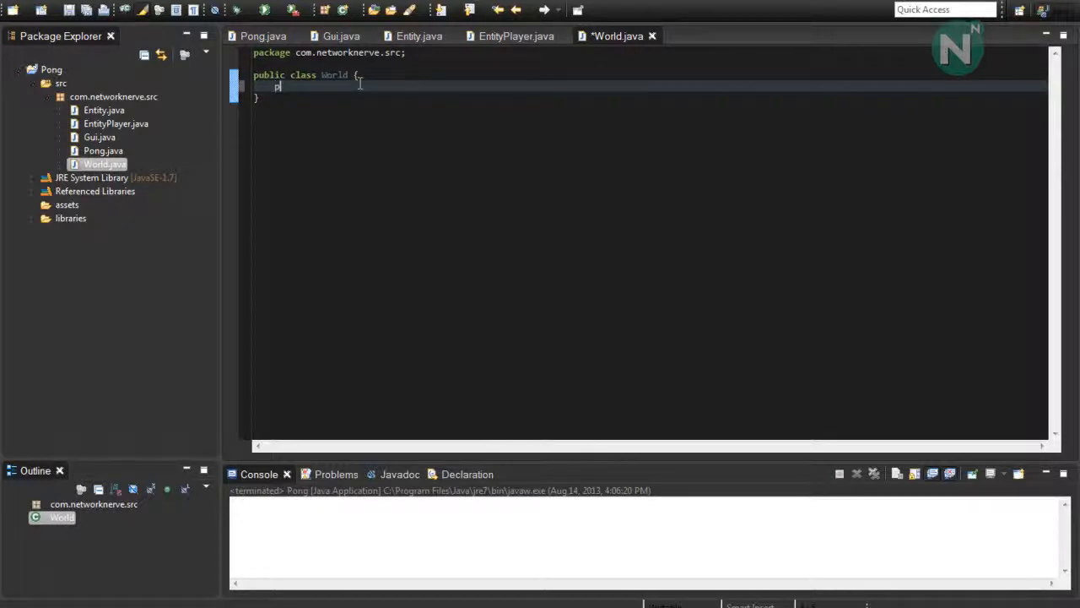
type("ublic A")
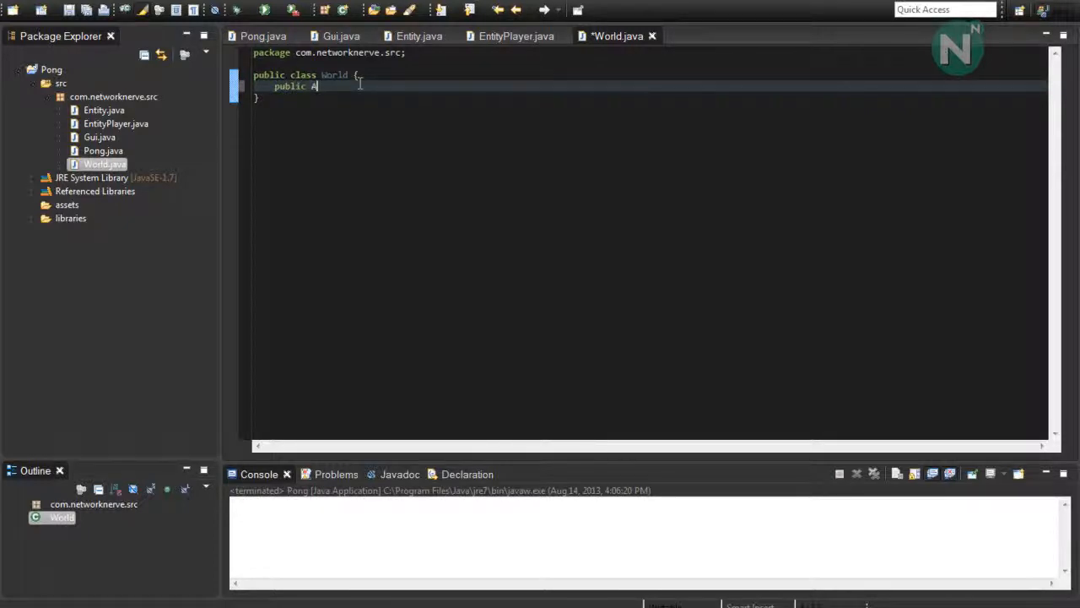
type("rray")
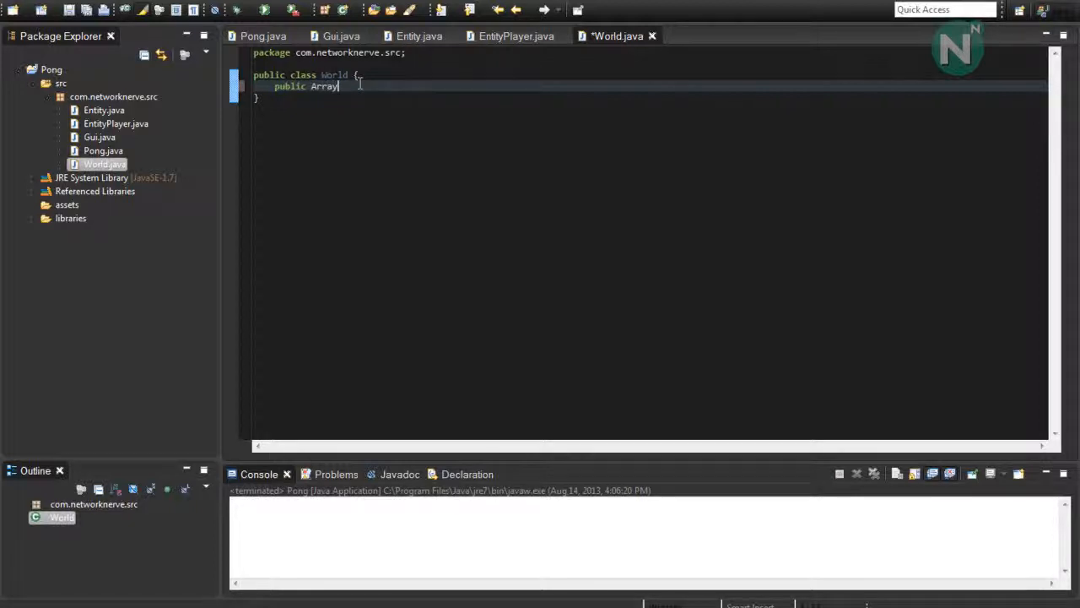
type("List<>")
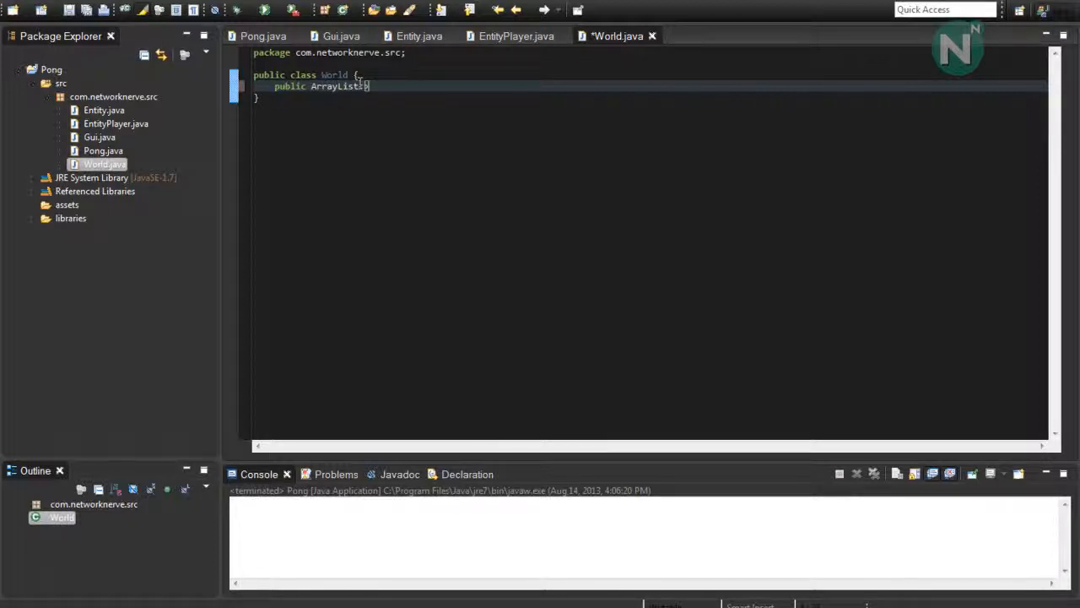
type("<Entity>")
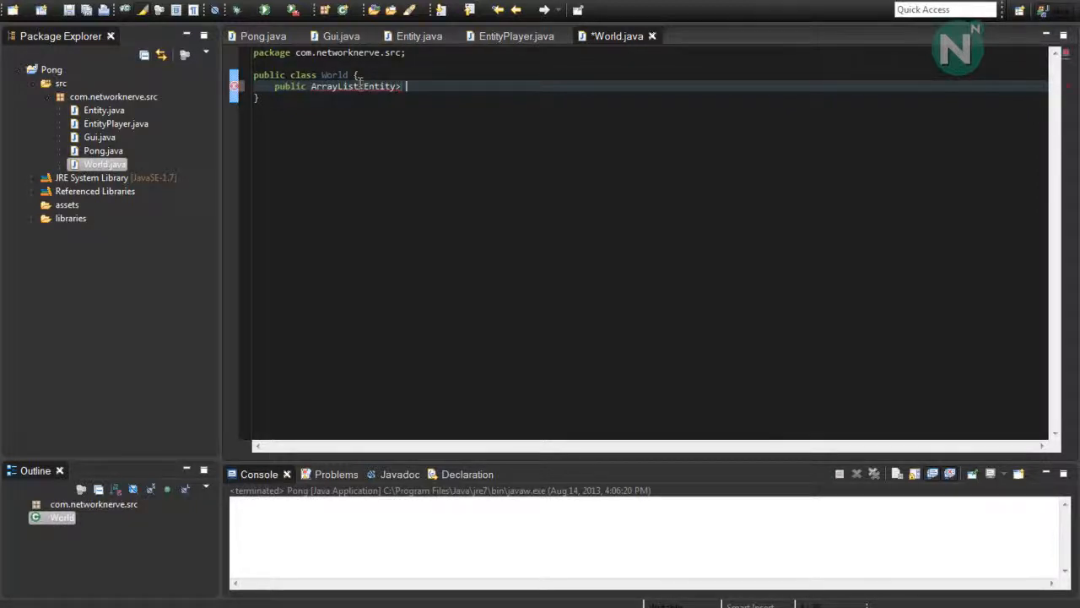
type("entities")
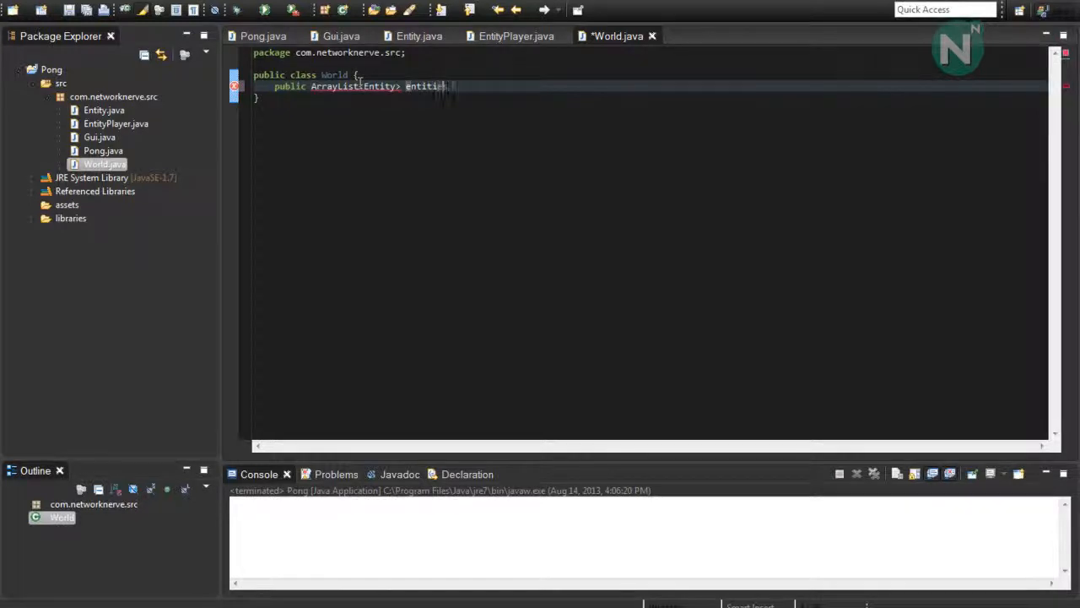
type("= new Arr")
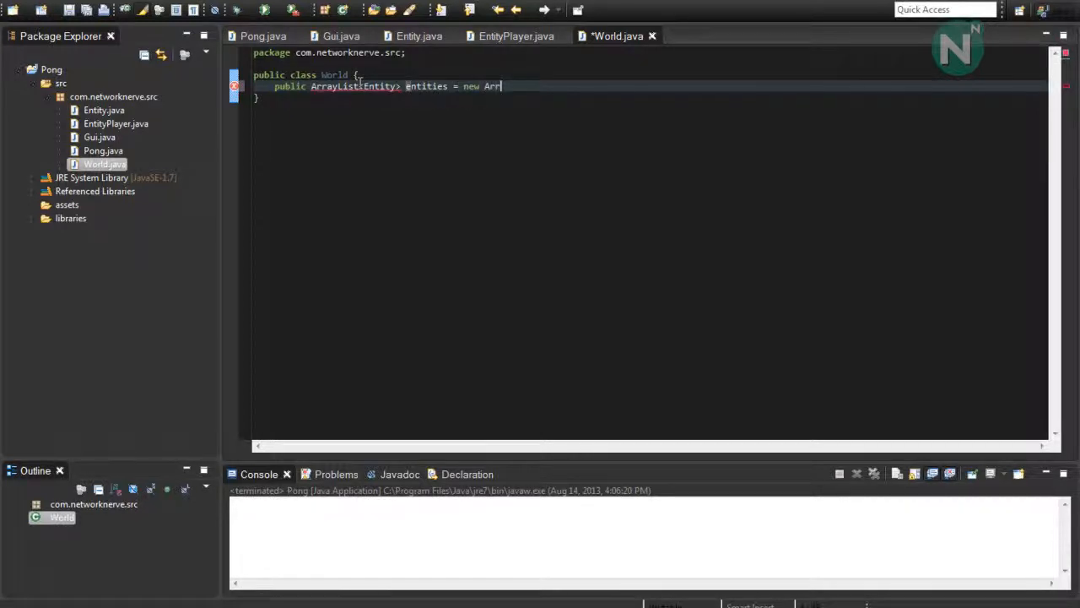
type("ayList")
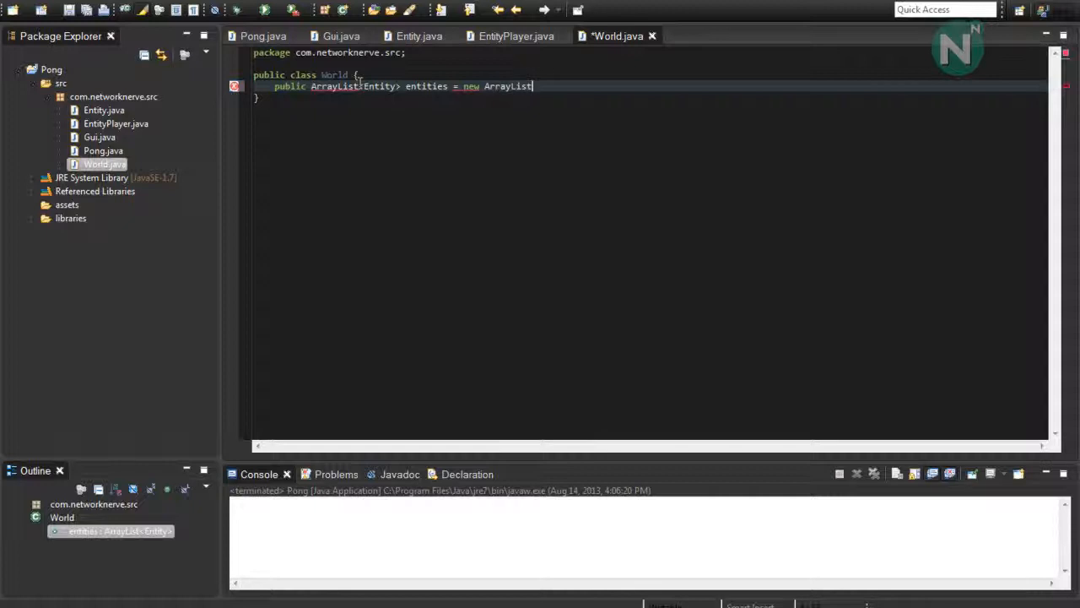
type("<Entity>")
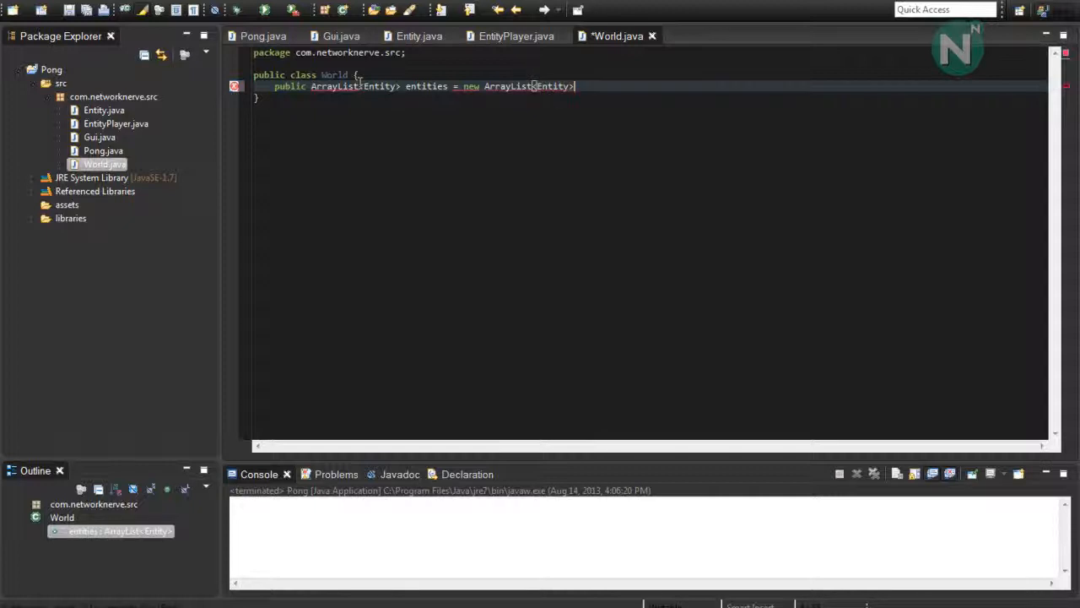
type("();")
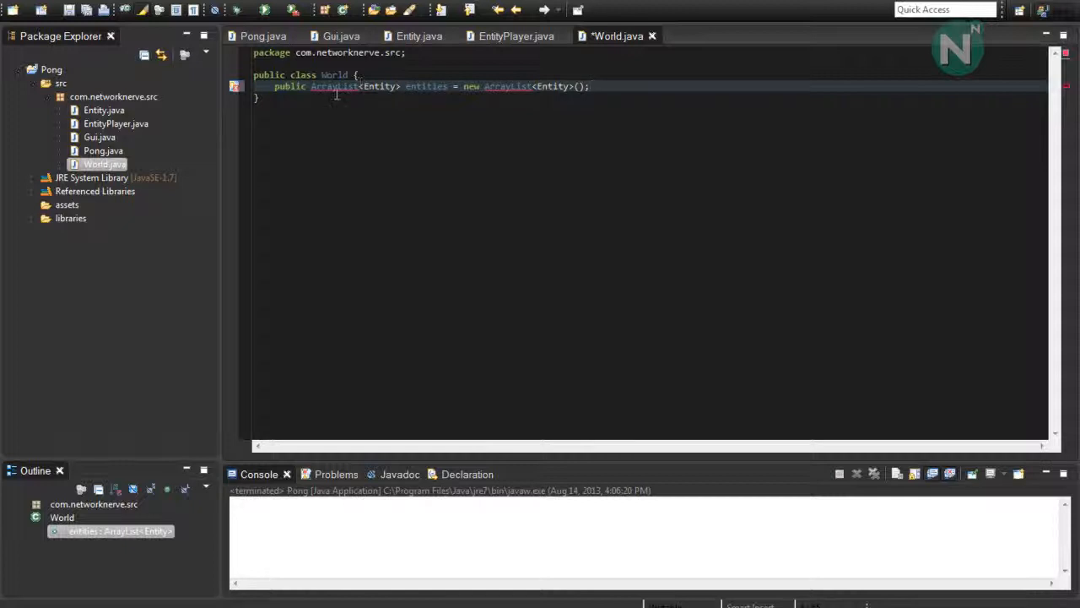
left_click(506, 86)
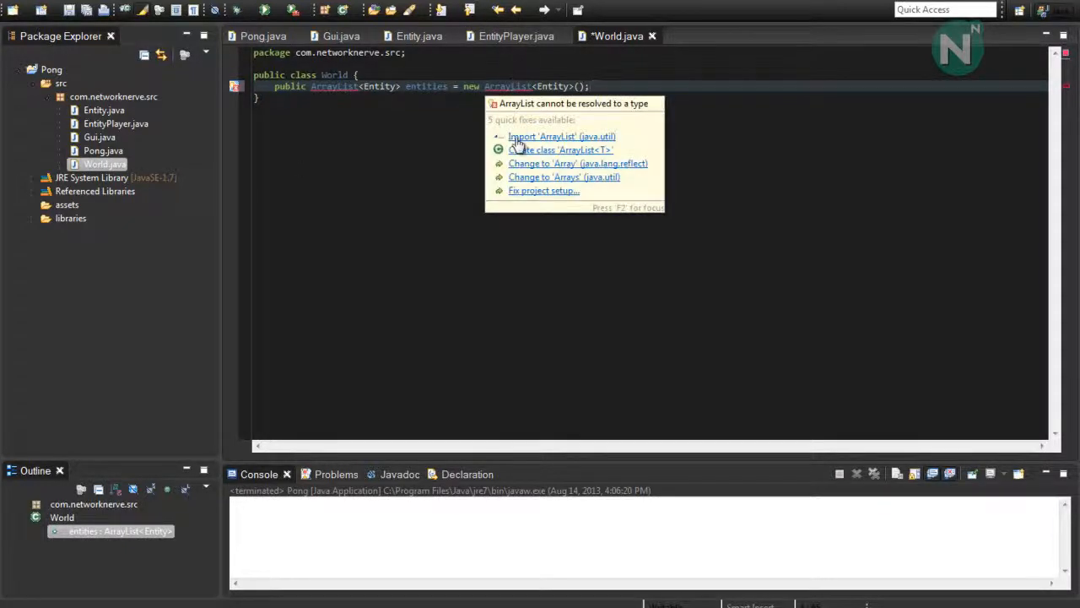
left_click(560, 135)
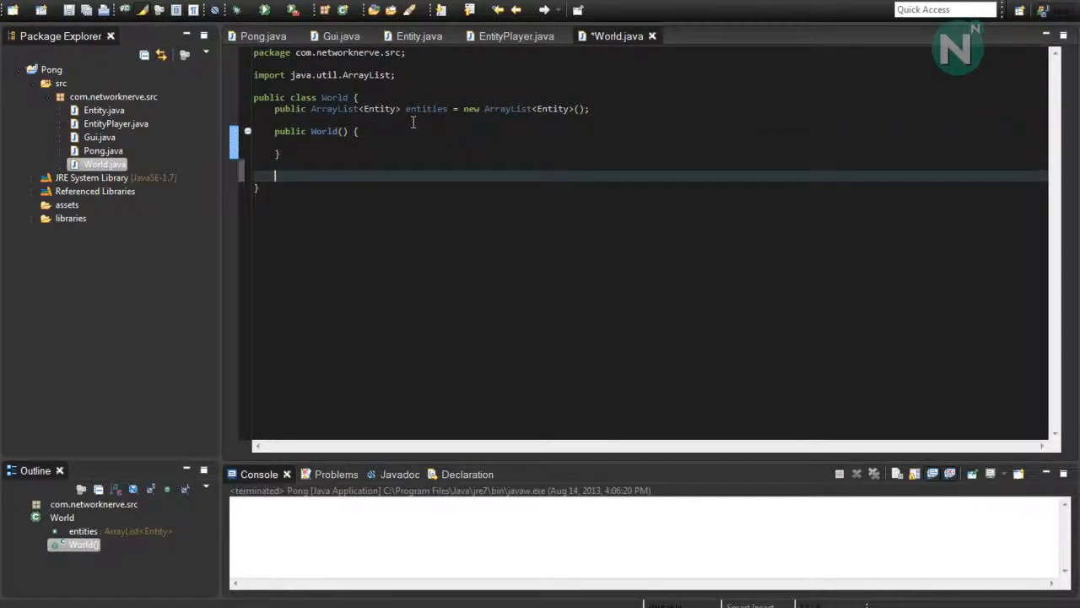
Step: Write public void run(Pong pong) with a for-each loop over this.entities
type("public")
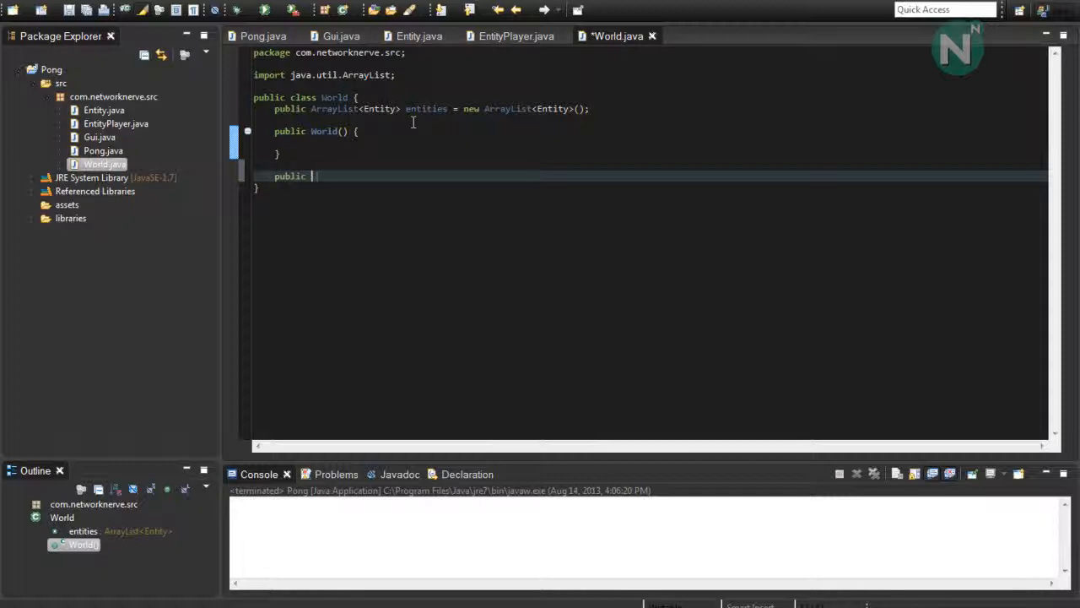
type("void run")
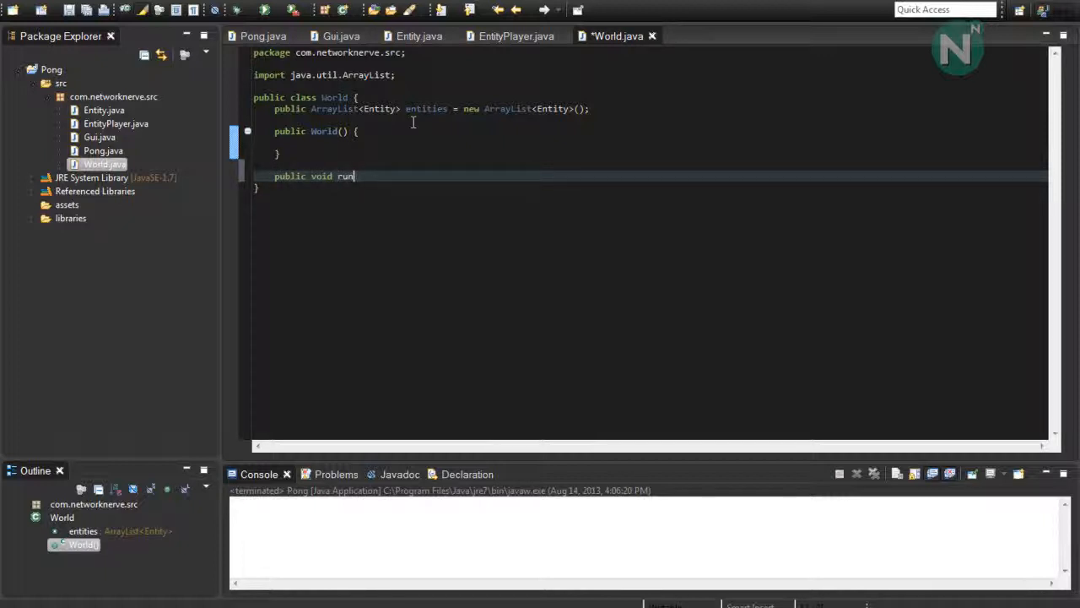
type("(Pong pong) {")
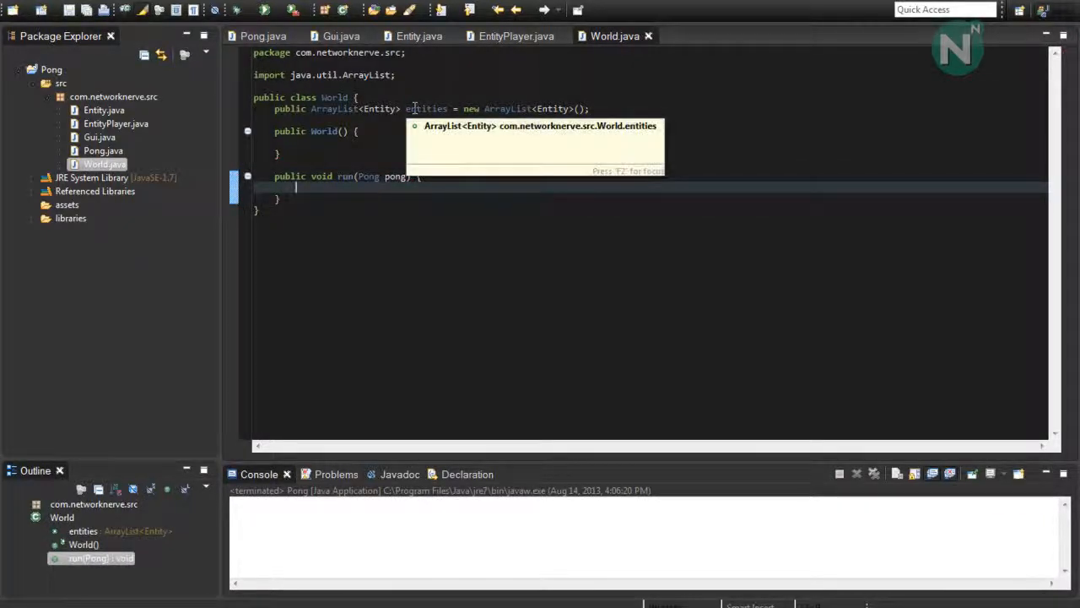
mouse_move(402, 156)
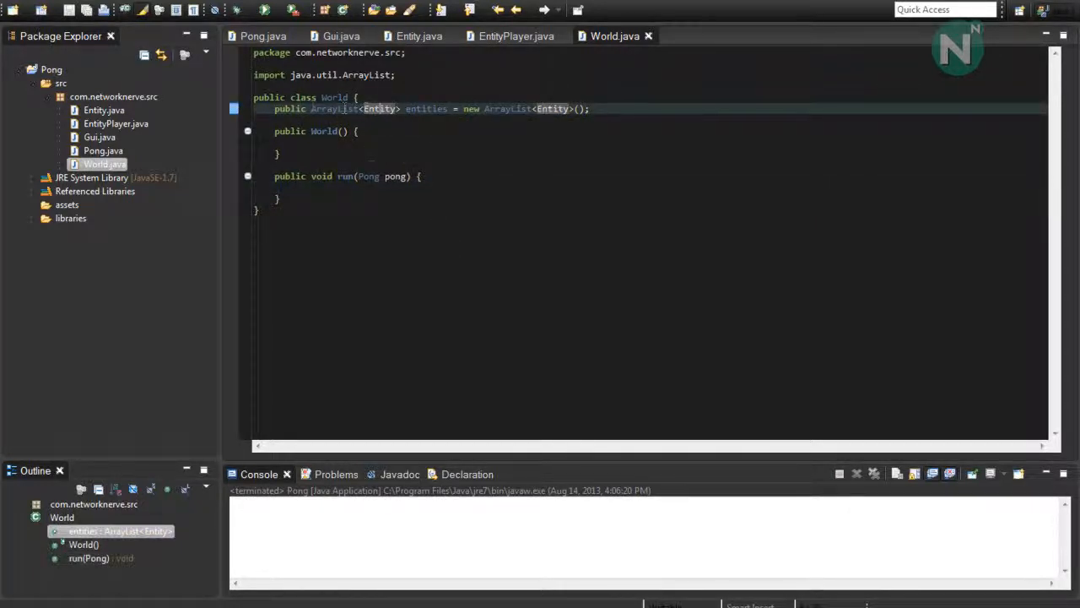
type("for (Entity entity")
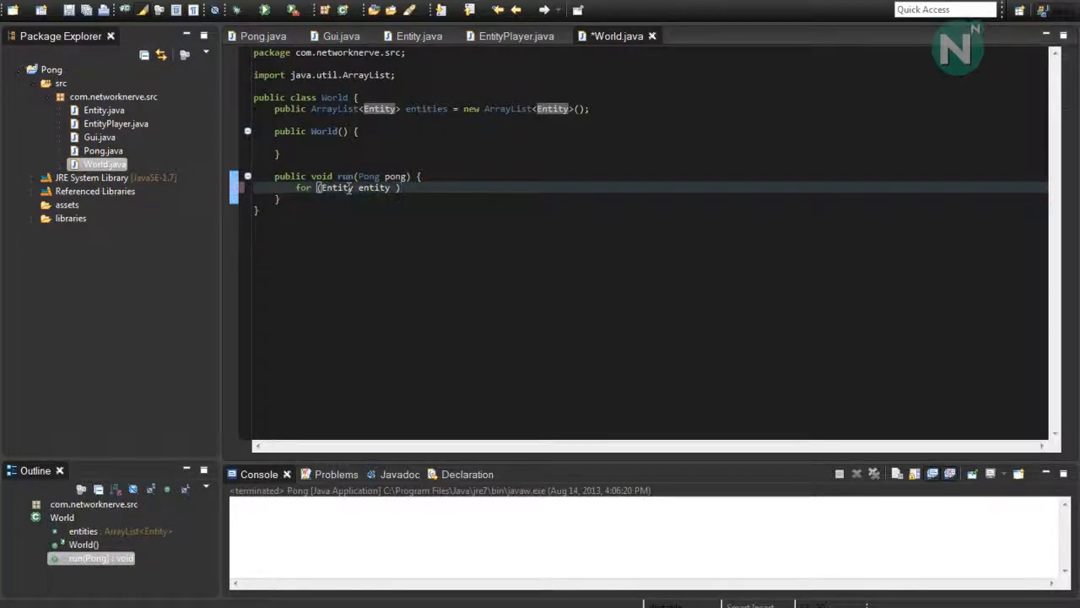
type(":")
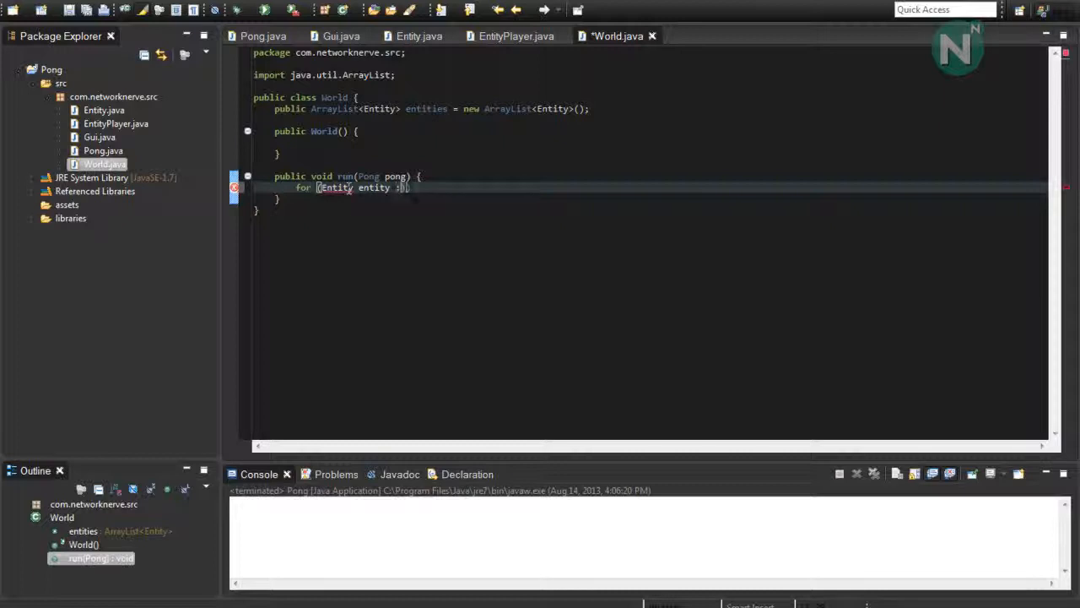
type("this.entities")
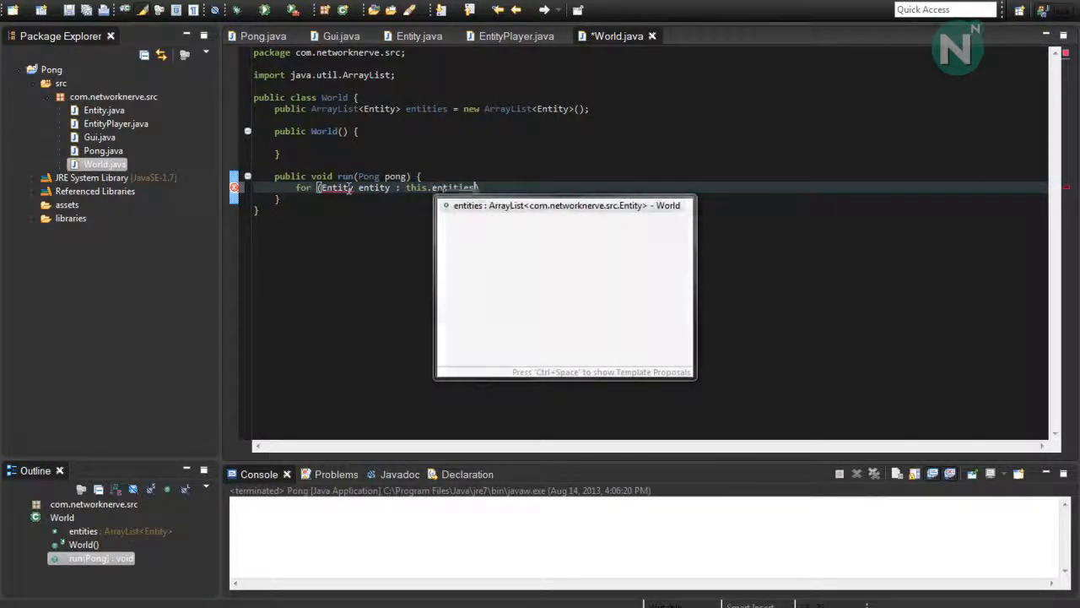
key("Enter")
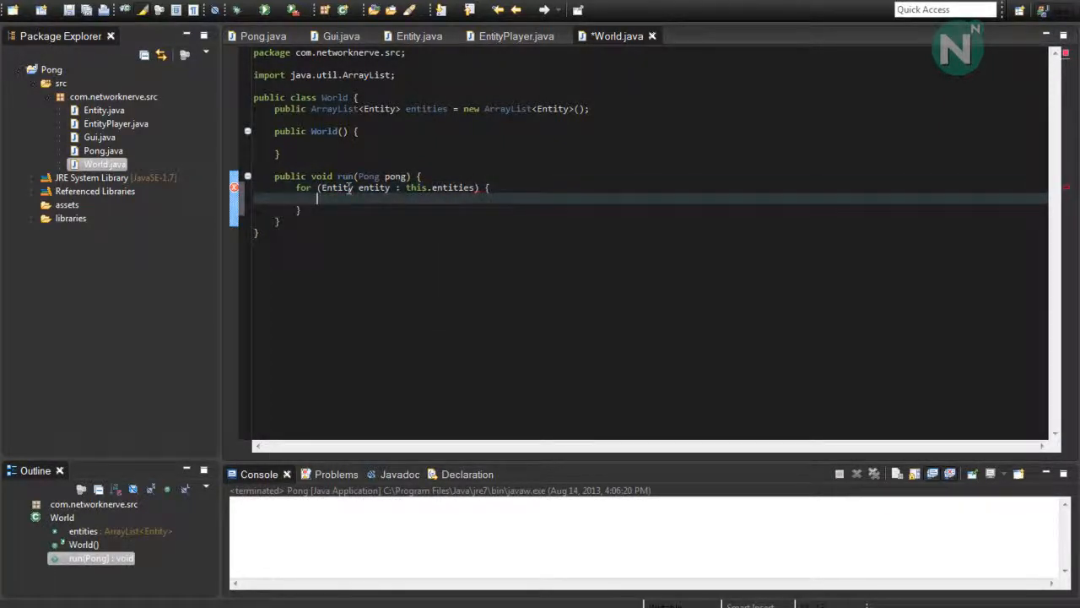
Step: Call entity.onUpdate(pong) inside the loop and return to Pong.java
type("entity")
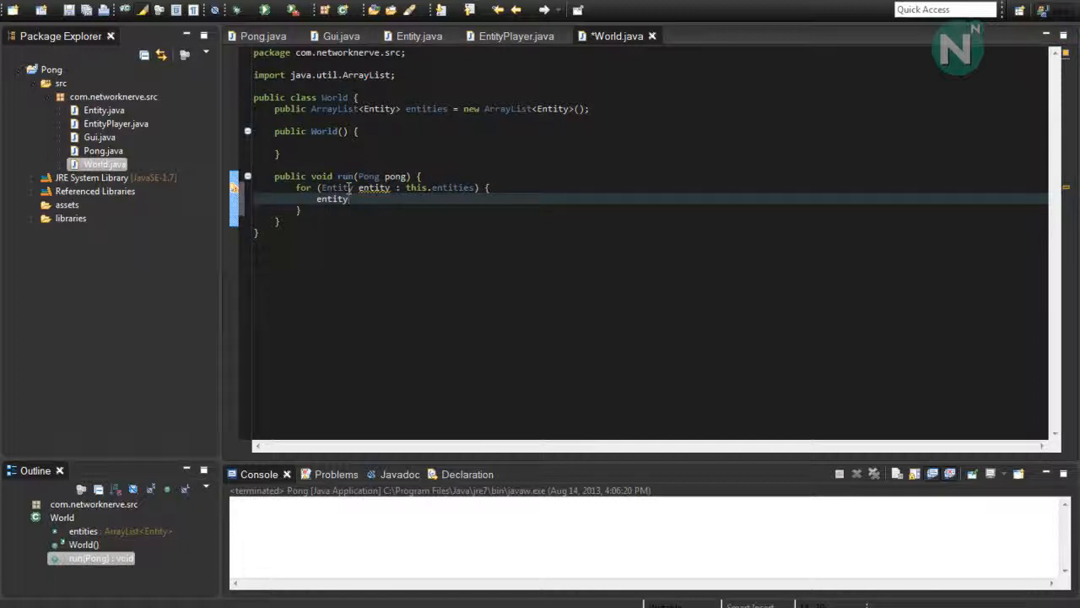
type(".onUpdate(pong);")
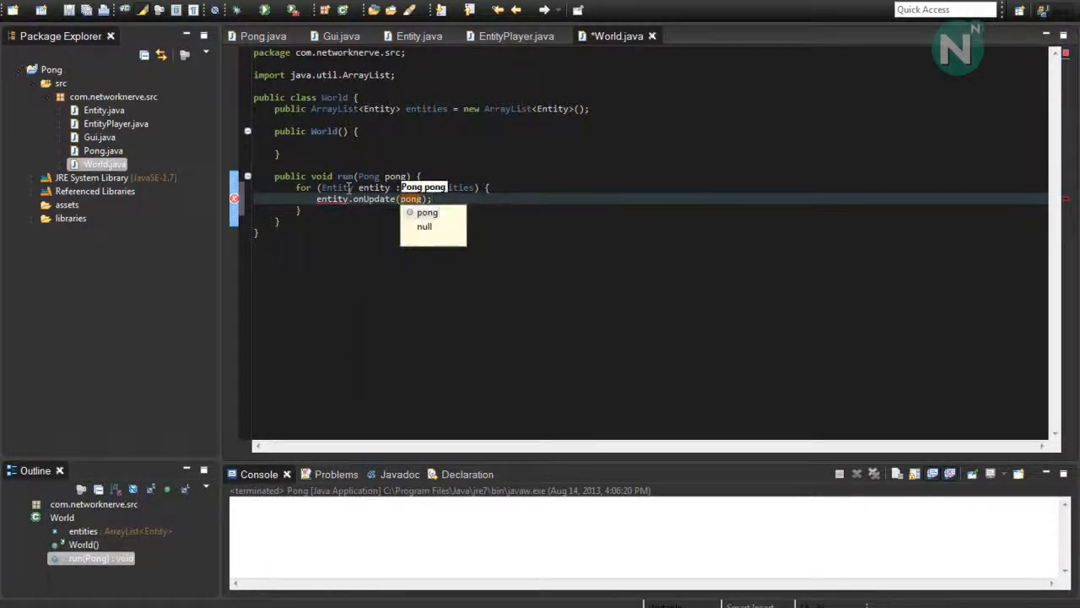
type("this.entities")
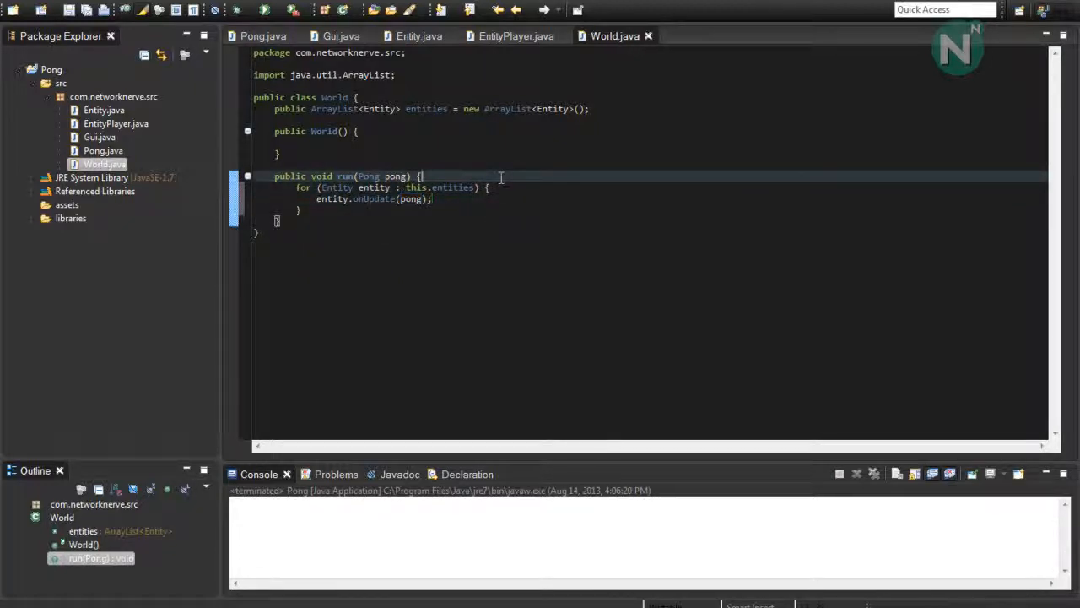
left_click(263, 35)
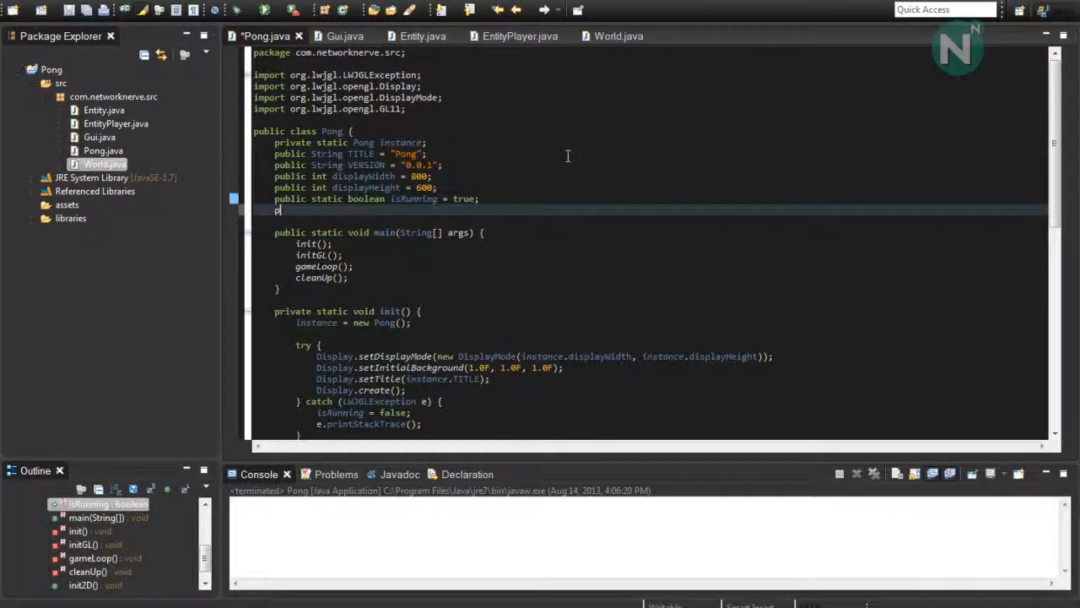
Step: Declare public EntityPlayer thePlayer and public World theWorld fields in Pong
type("public")
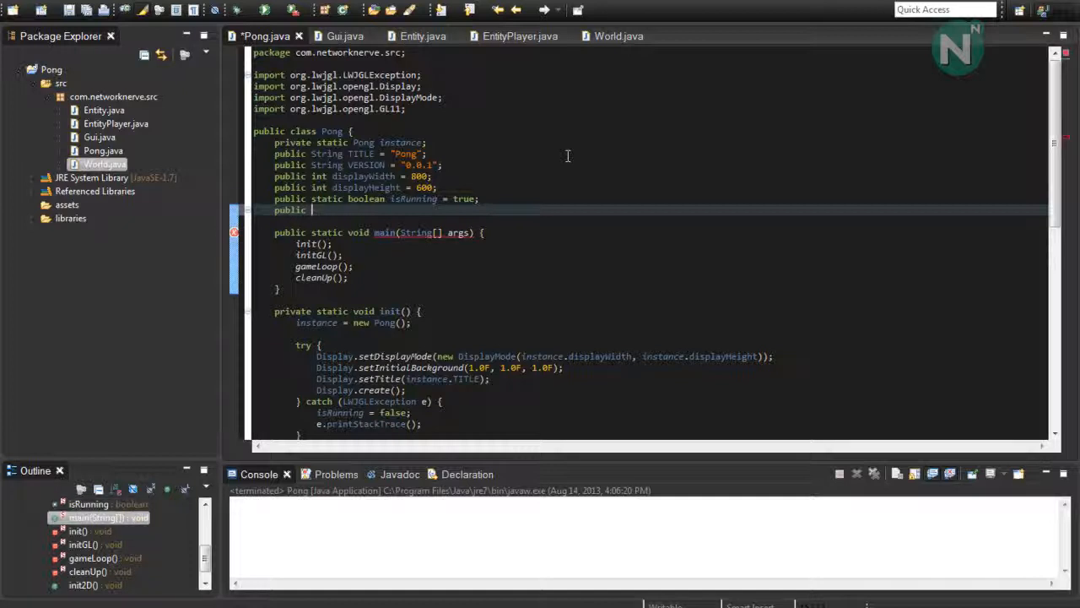
type("EntityPlayer thePlayer;")
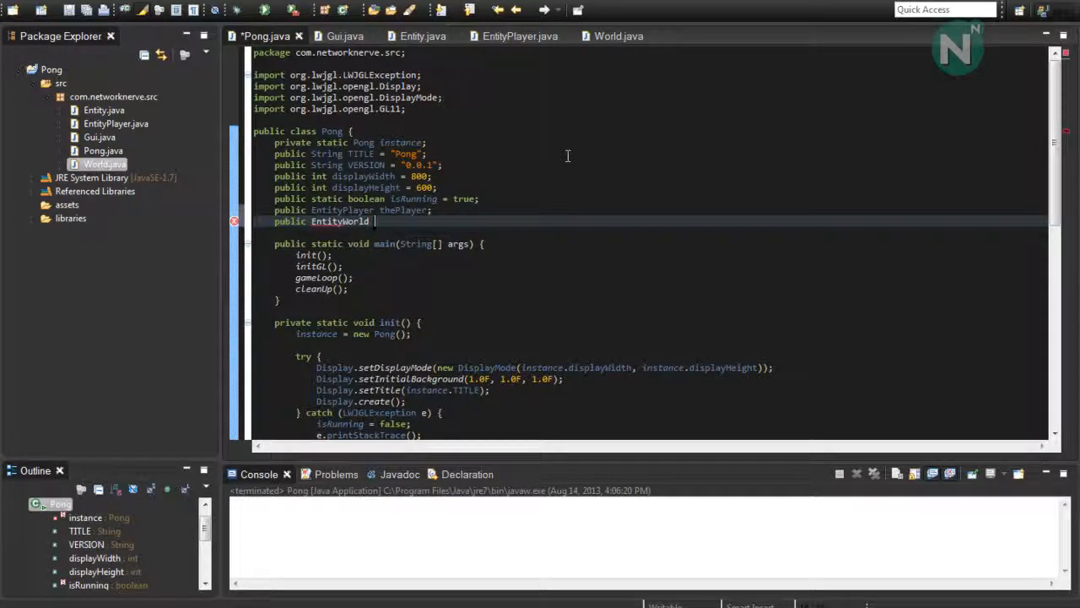
type("theWorld;")
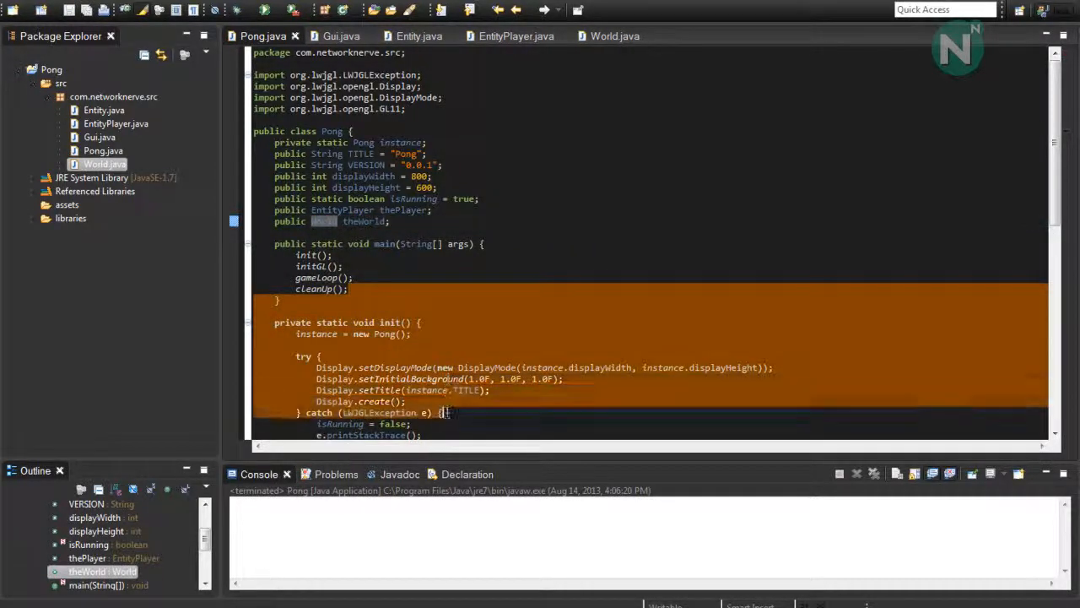
Step: In init(), create thePlayer as new EntityPlayer(instance), checking EntityPlayer's constructor
scroll("down", 3)
type("instance.thePlayer =")
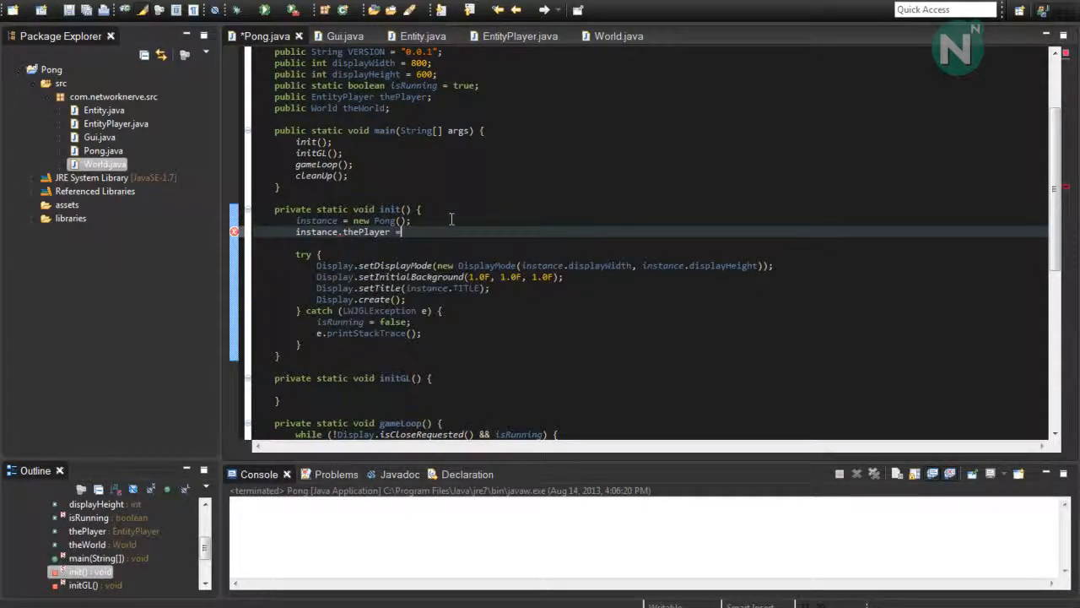
type("new EntityPlayer(")
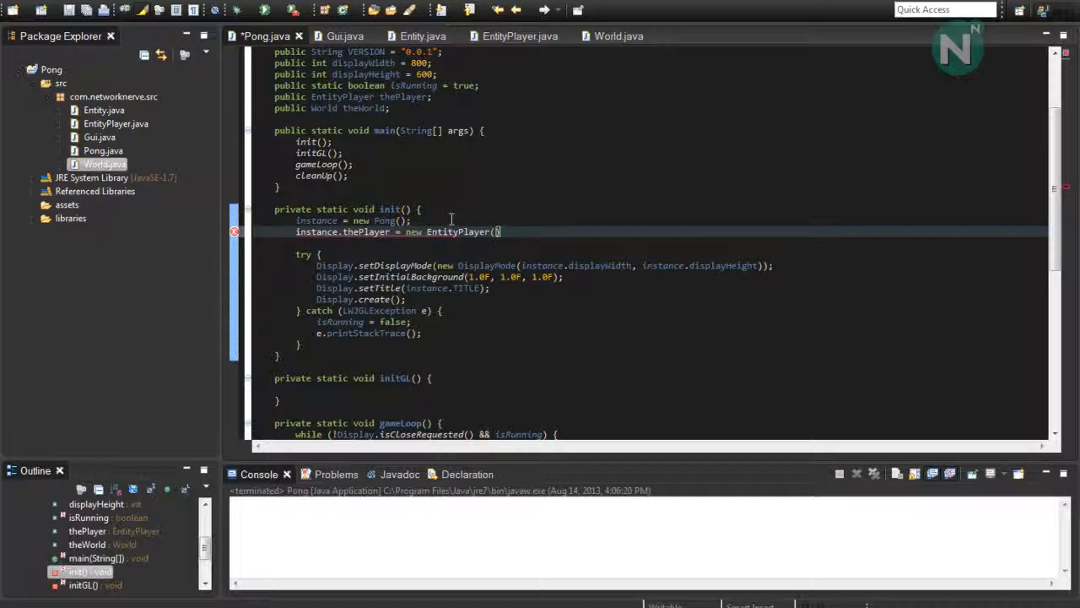
type("pong")
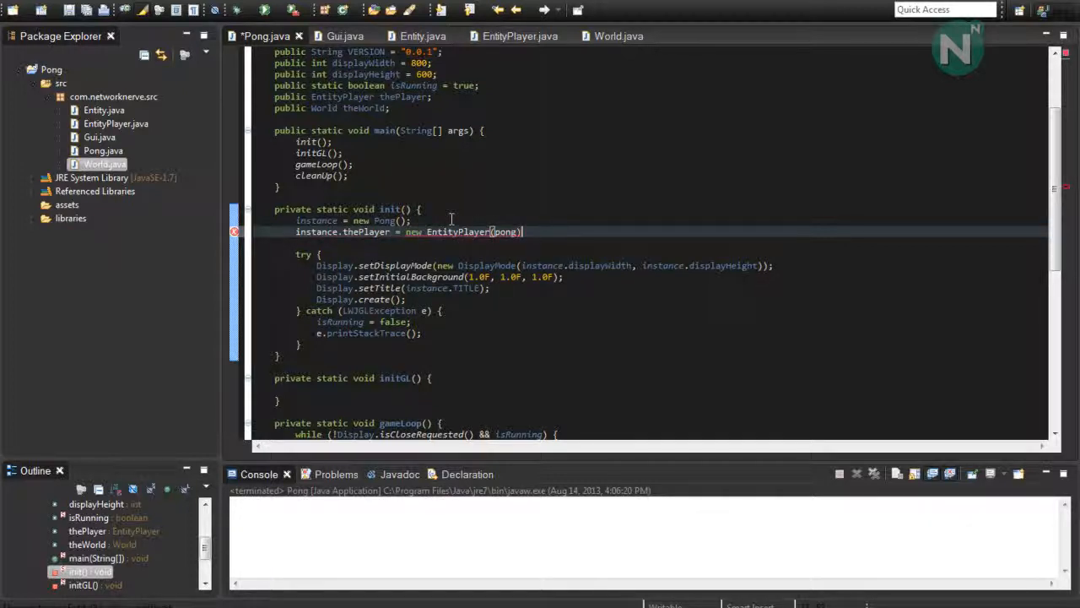
key("ctrl+s")
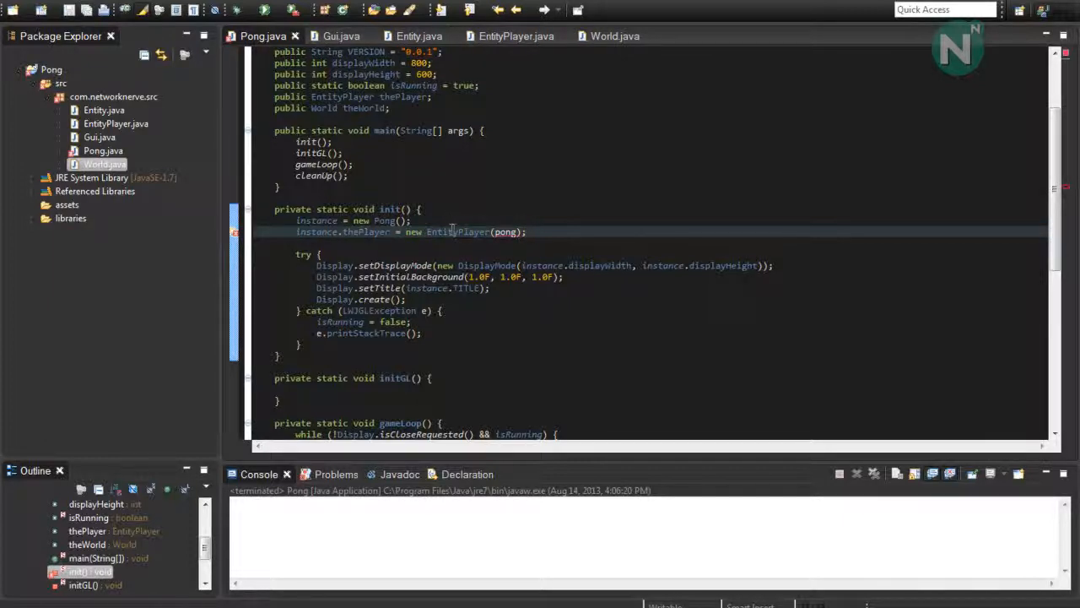
left_click(516, 36)
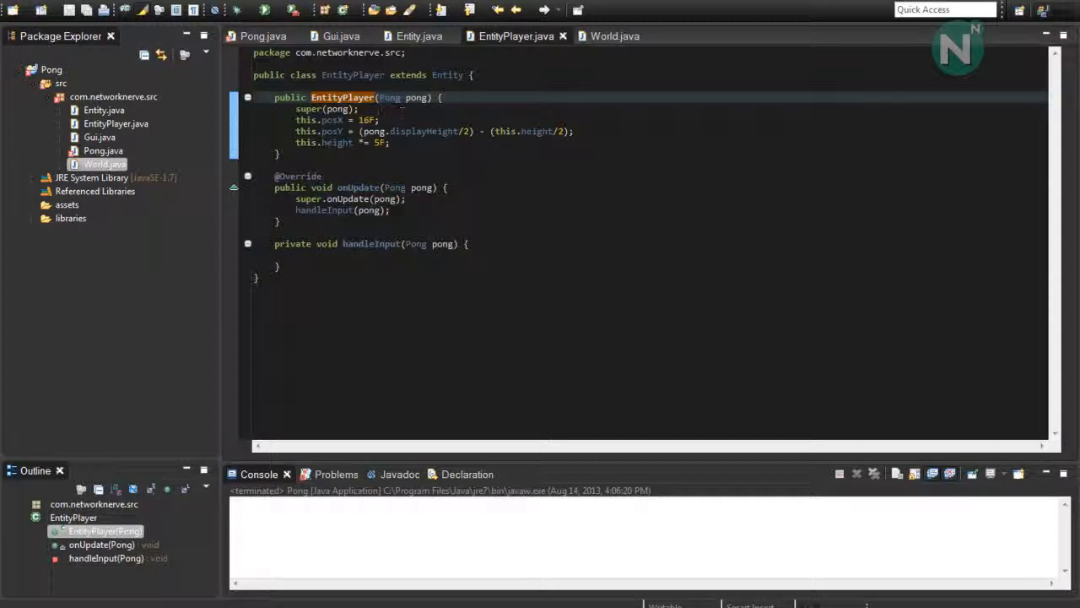
left_click(263, 36)
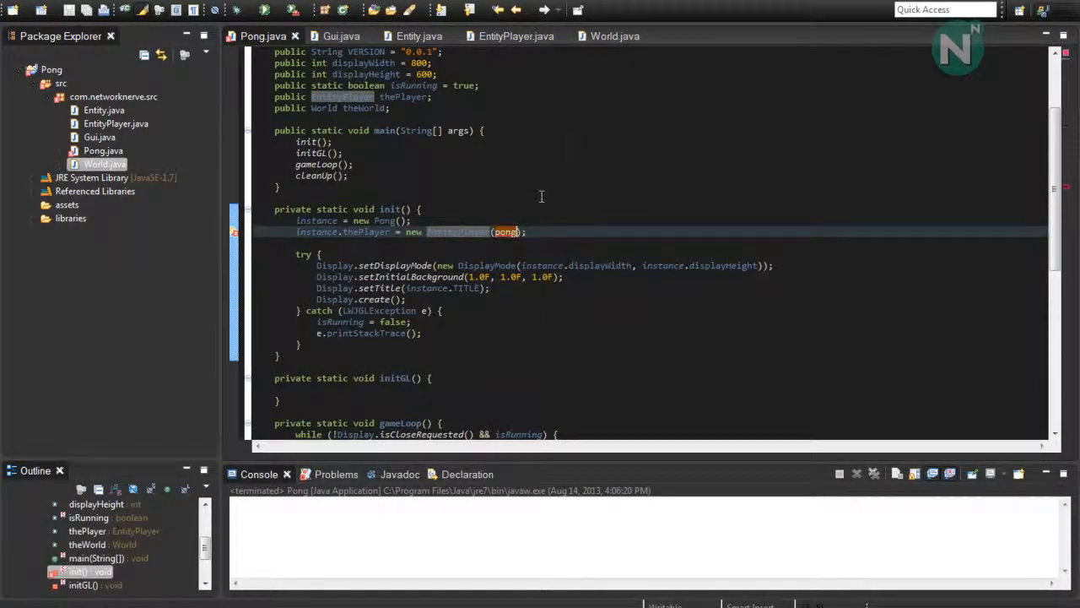
Step: Add instance.theWorld = new World(pong) to init()
type("instance.theWorld =")
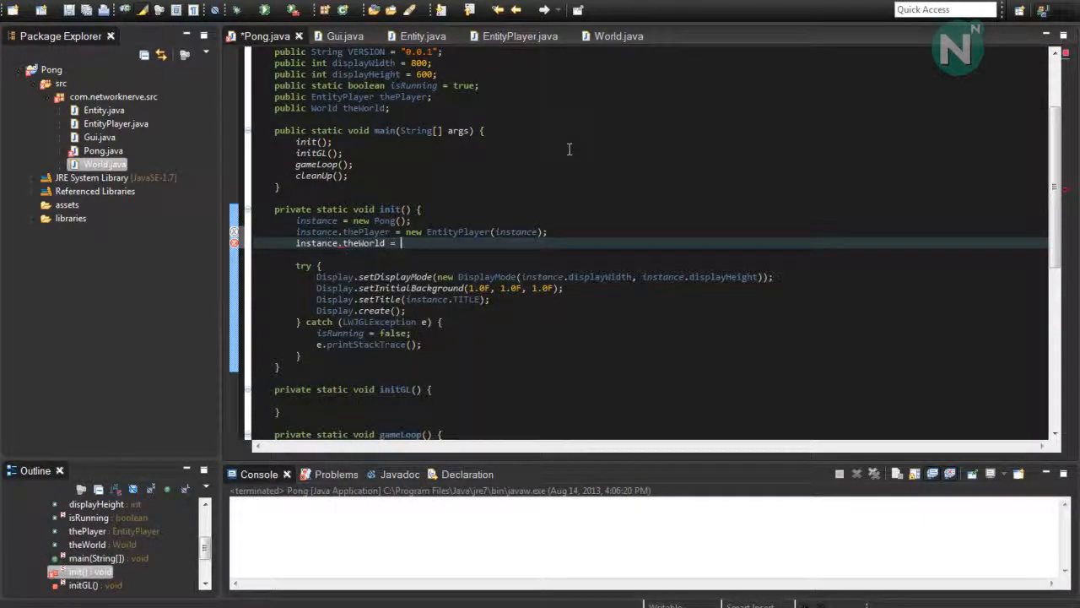
type("new")
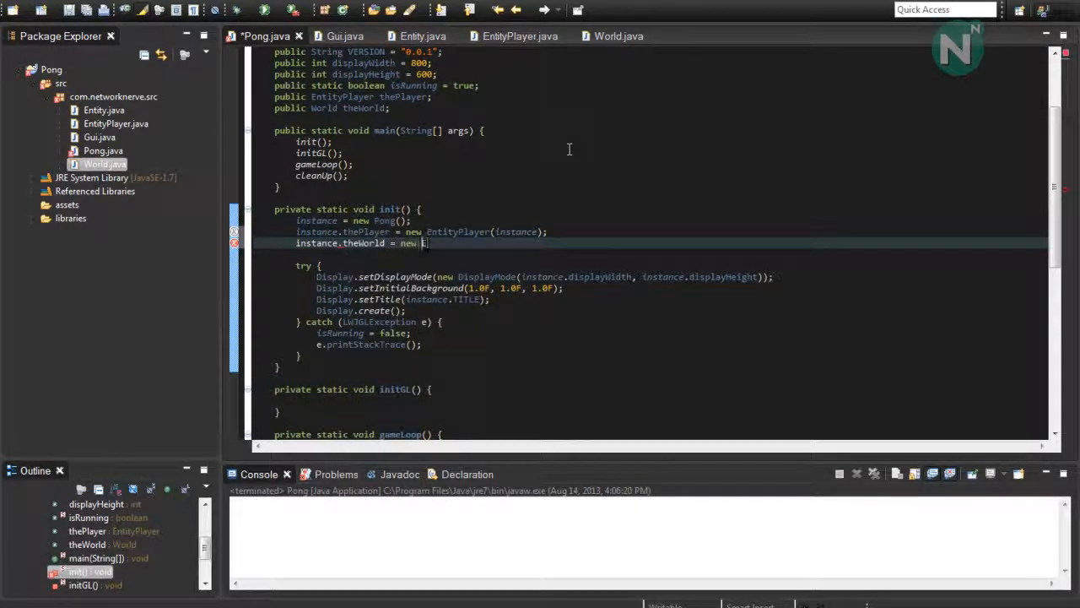
type("World()")
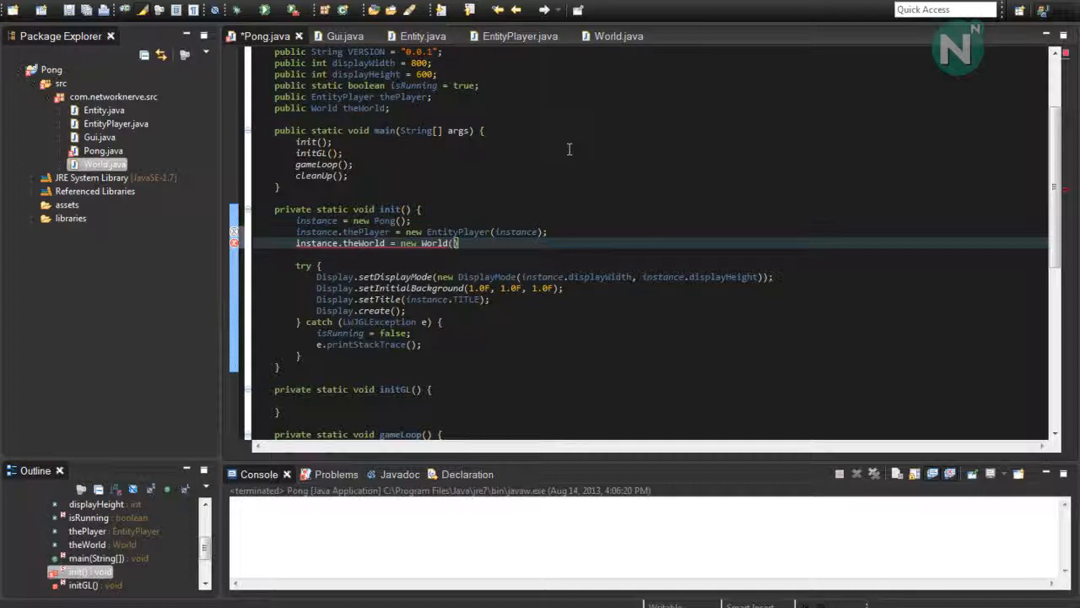
type("pong")
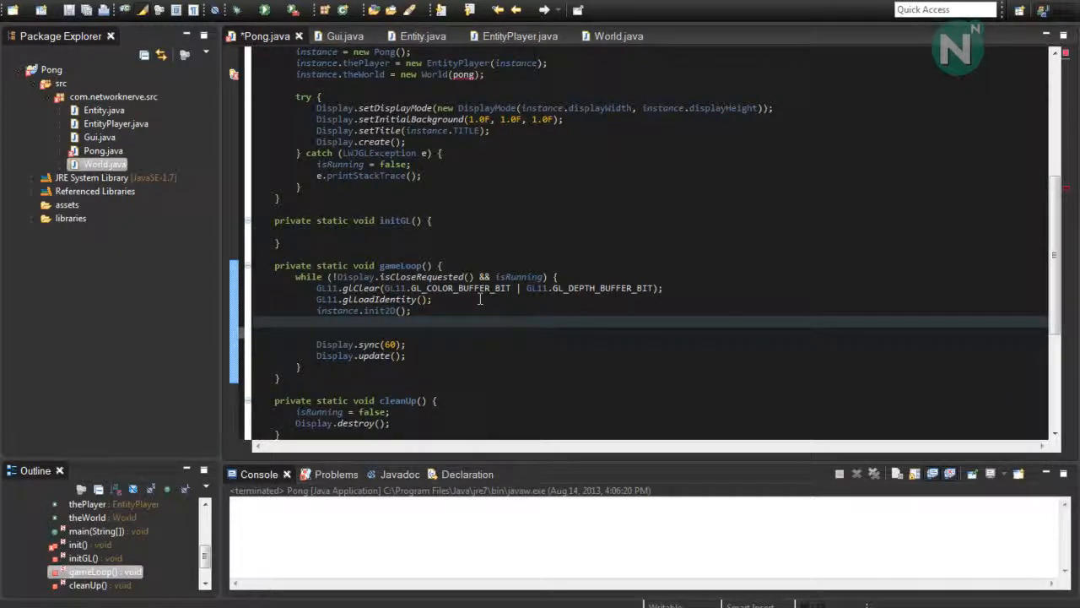
Step: Call instance.theWorld.run(pong) in gameLoop() right after instance.init2D()
type("th")
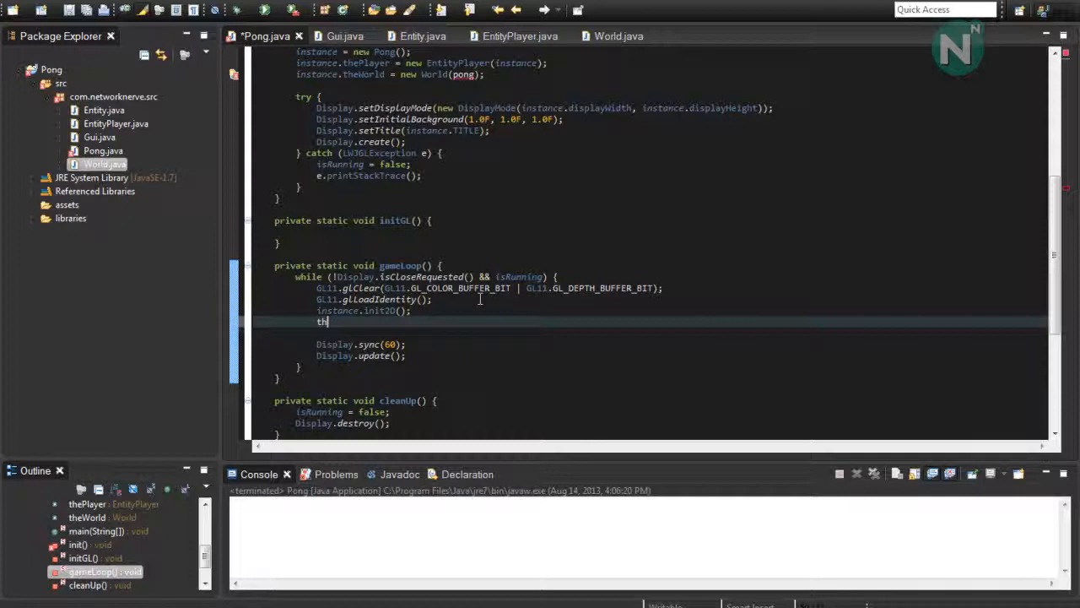
type("instance.theWorld.run(pong);")
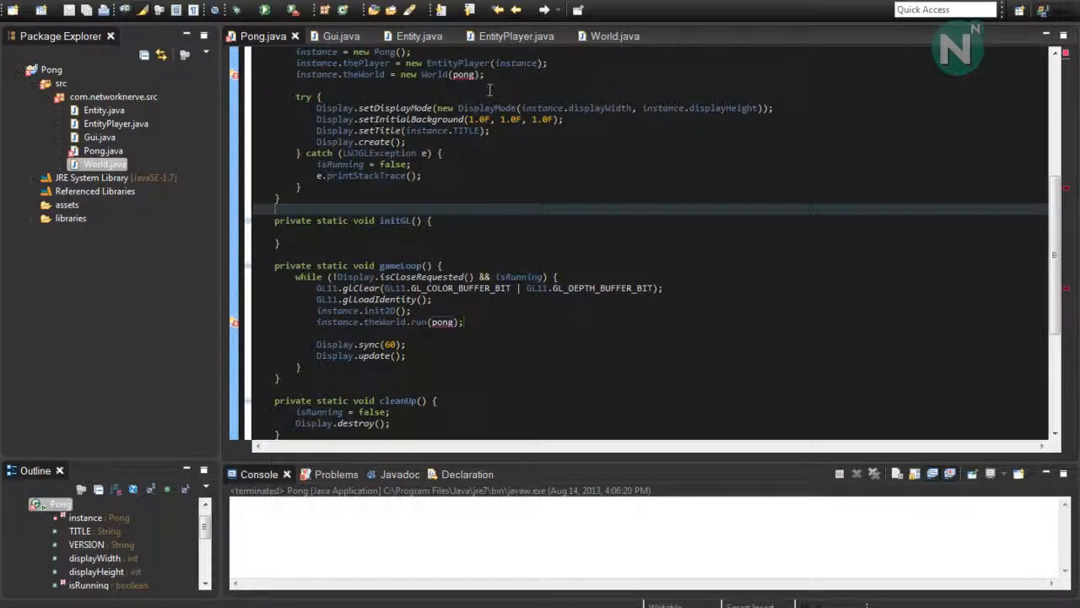
mouse_move(616, 36)
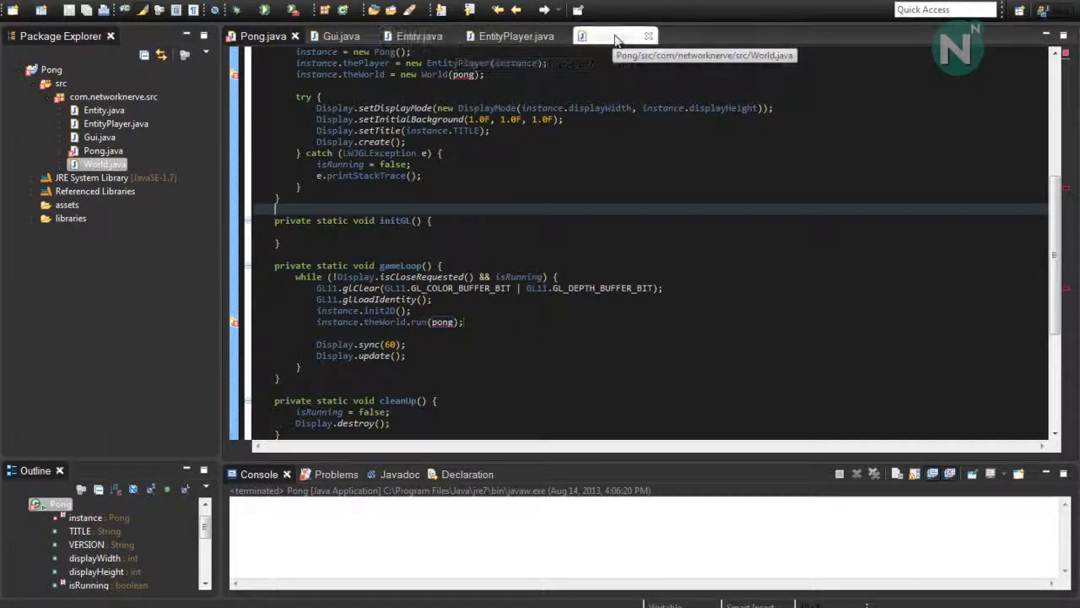
Step: Give World's constructor a Pong pong parameter and add this.entities.add(new EntityPlayer(pong));
left_click(615, 35)
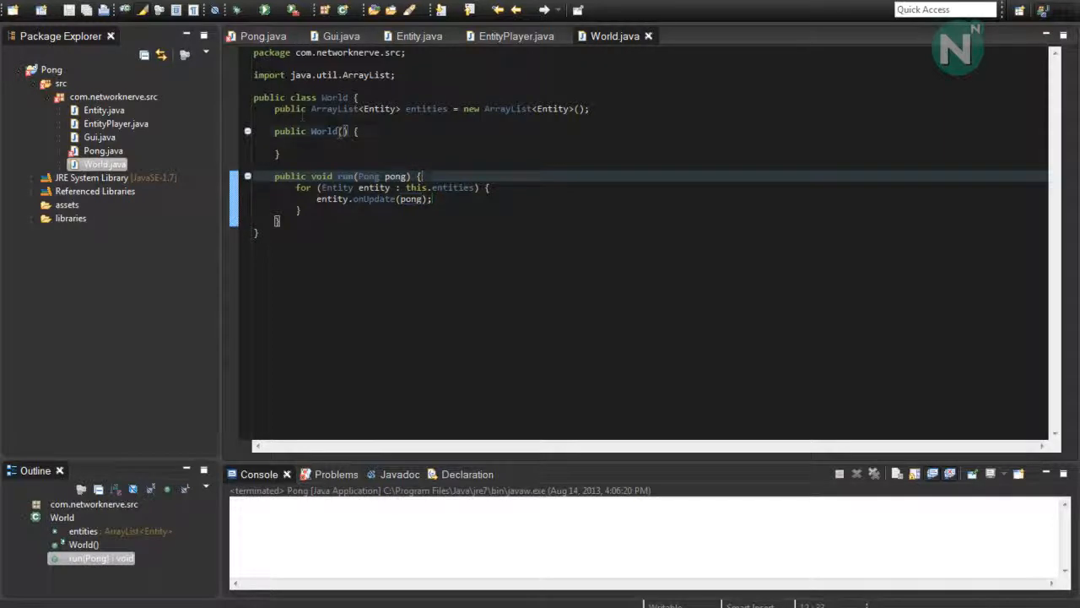
type("Pong pong")
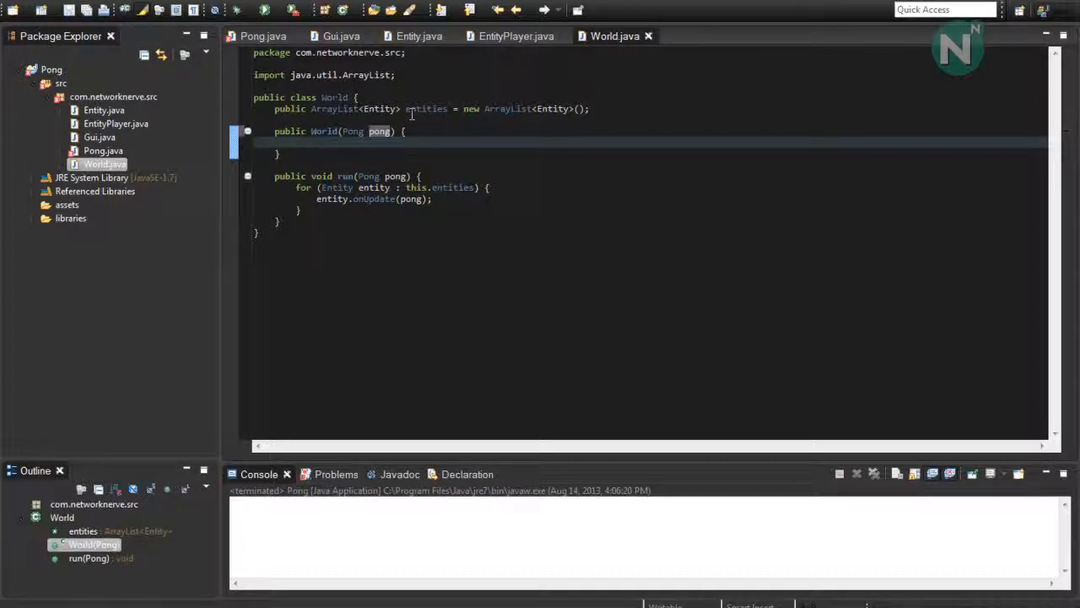
type("this.a")
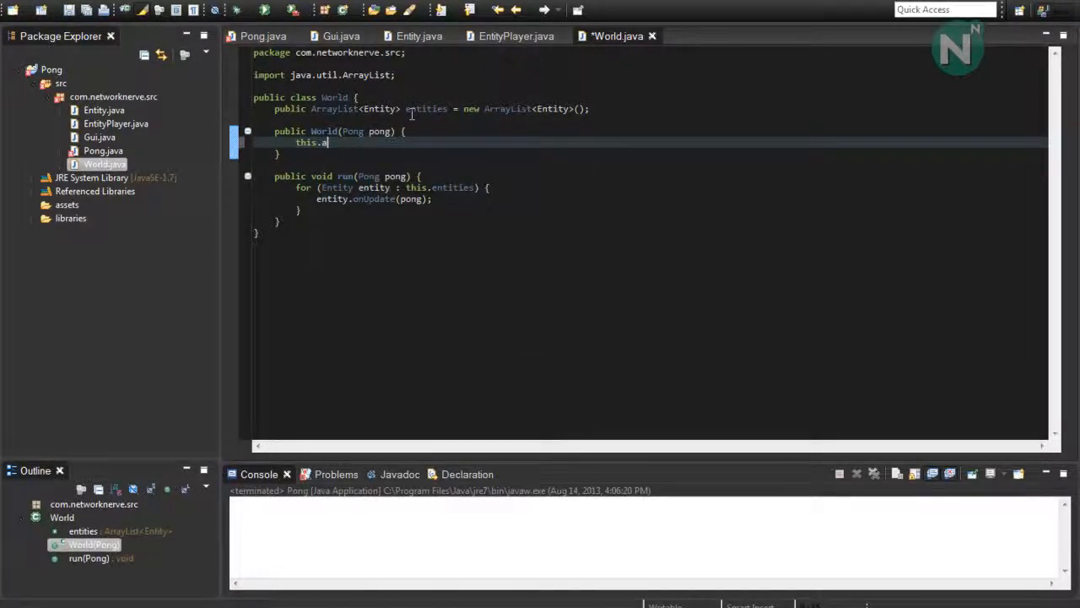
key("Backspace")
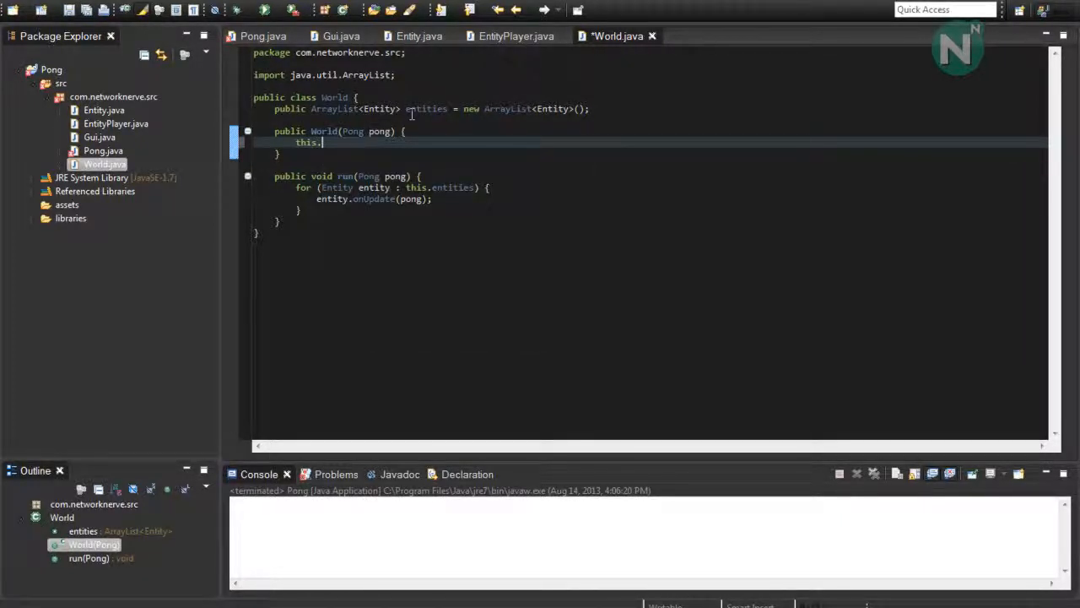
type("entities")
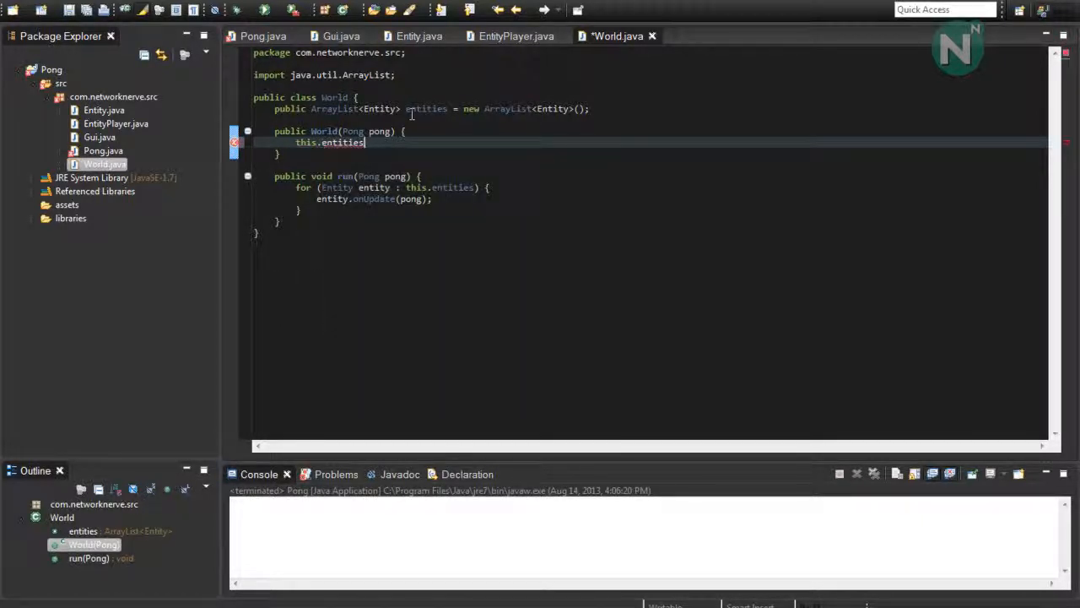
type(".add(new")
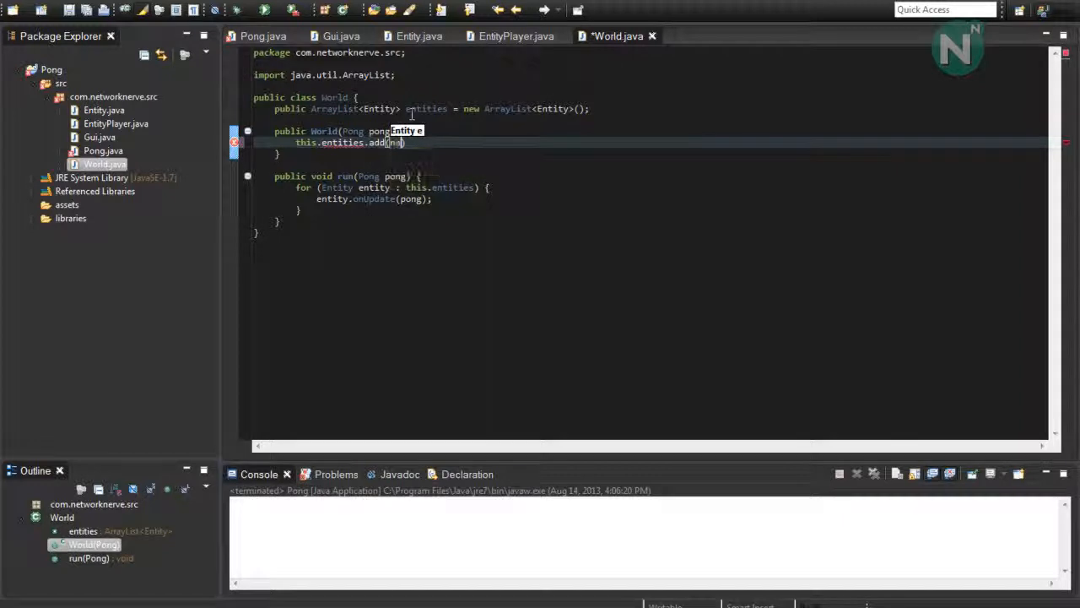
type("new EntityP1")
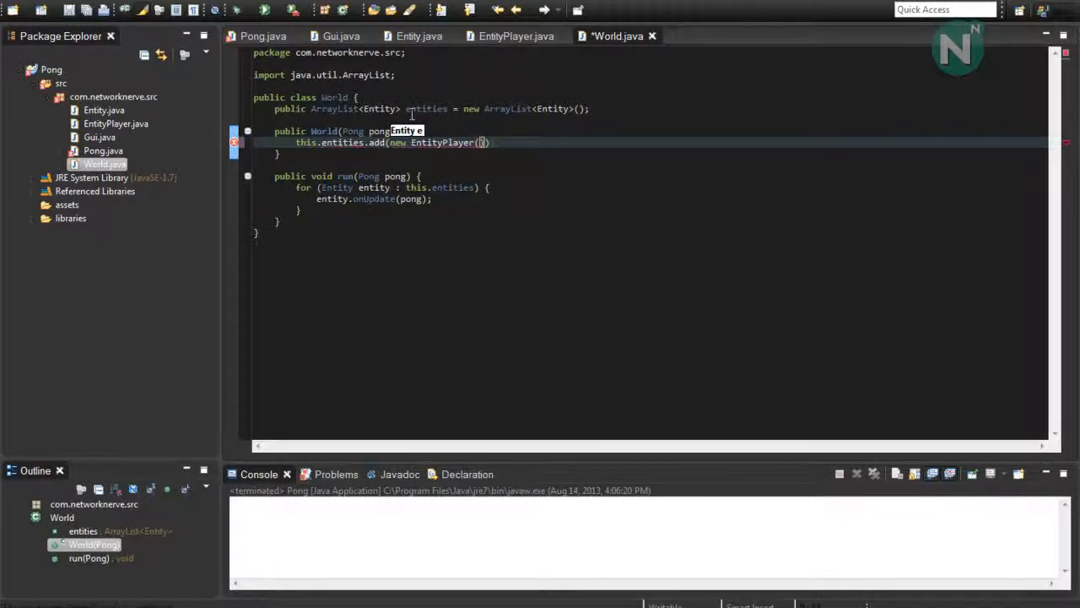
type("pong")
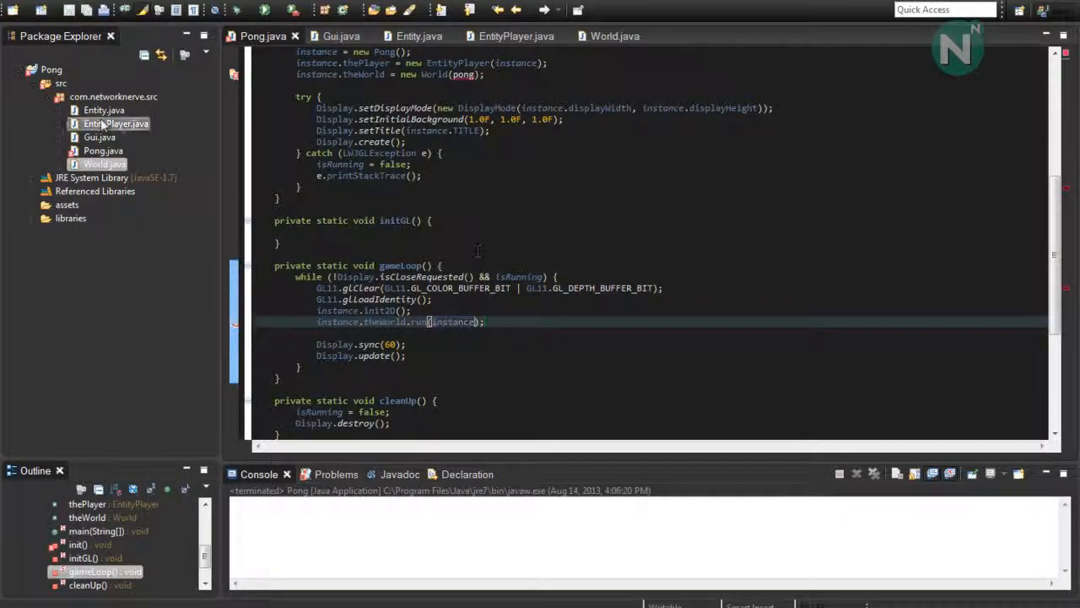
Step: Replace pong with instance where Pong creates the World and calls its run
left_click(103, 150)
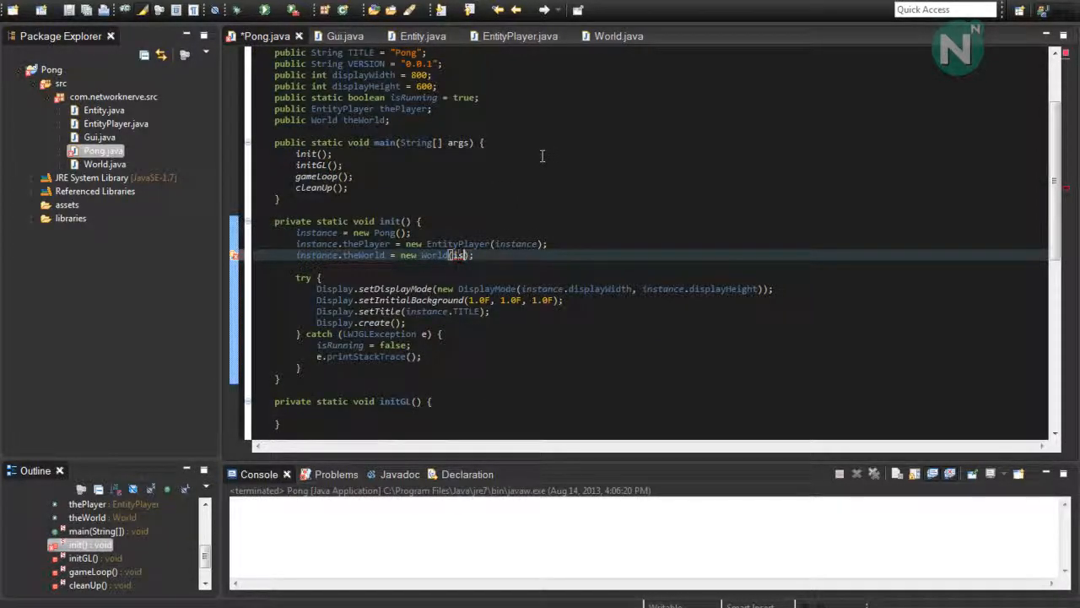
type("instance")
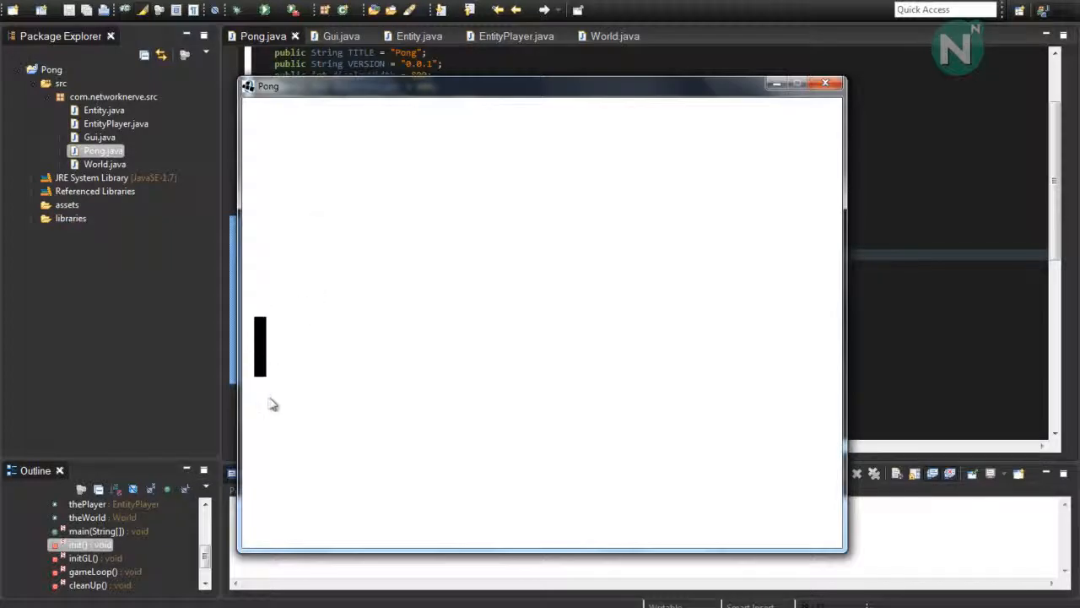
mouse_move(268, 321)
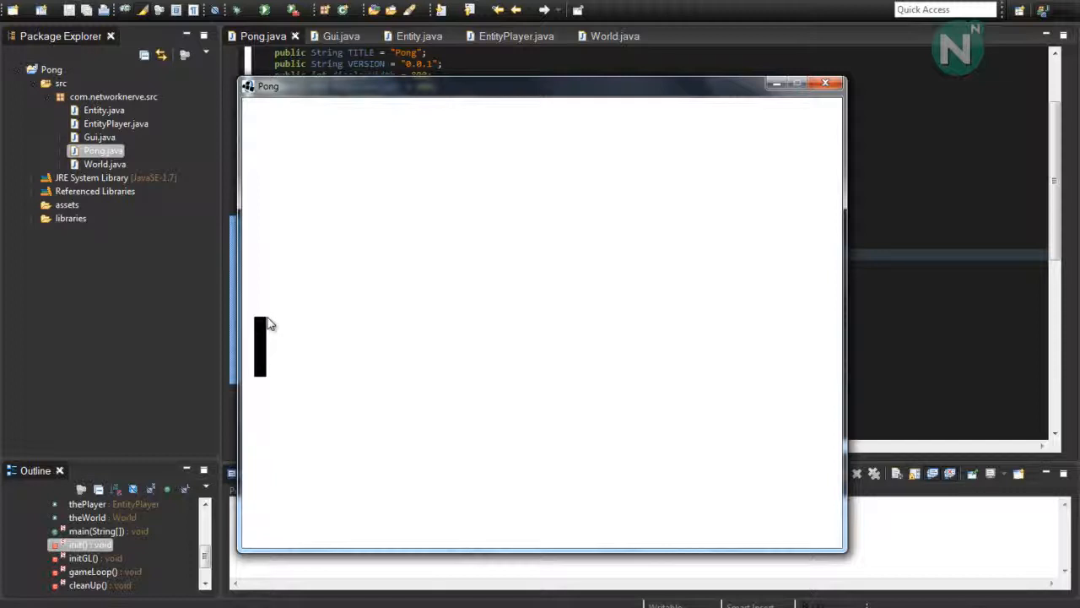
mouse_move(274, 390)
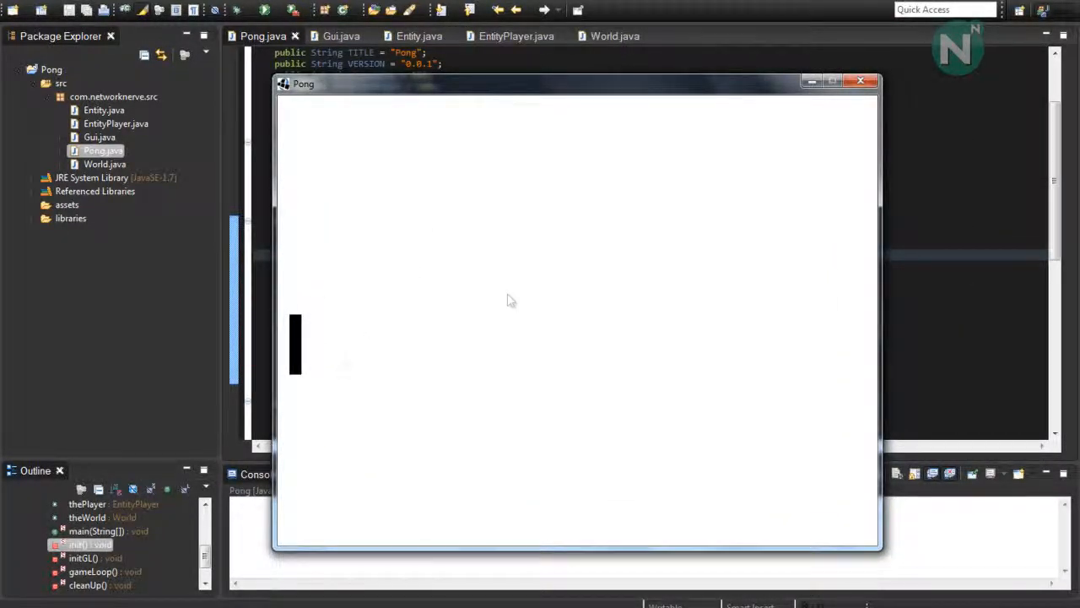
mouse_move(767, 91)
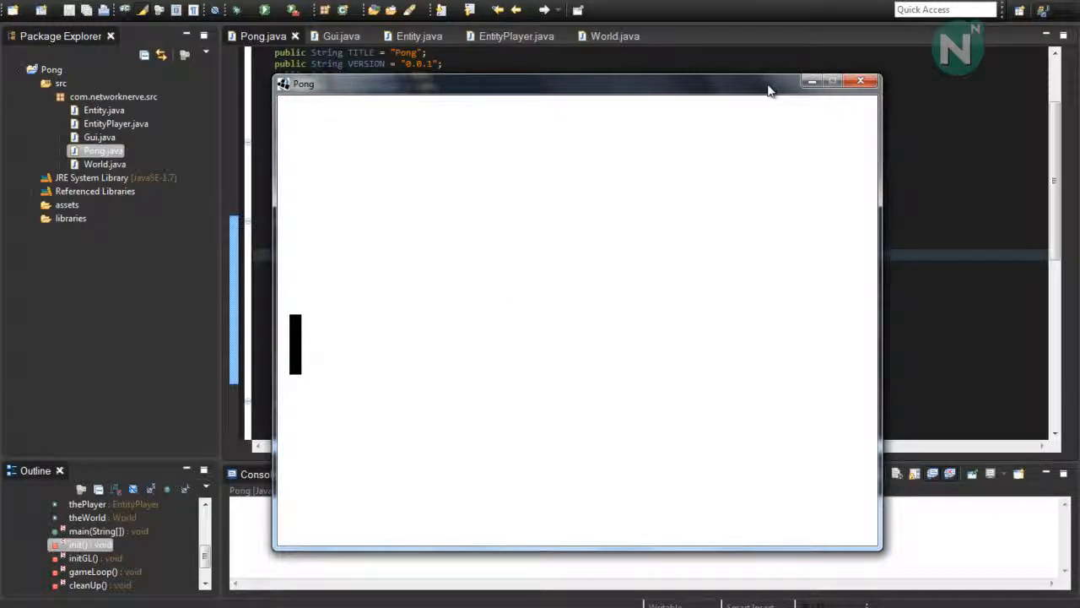